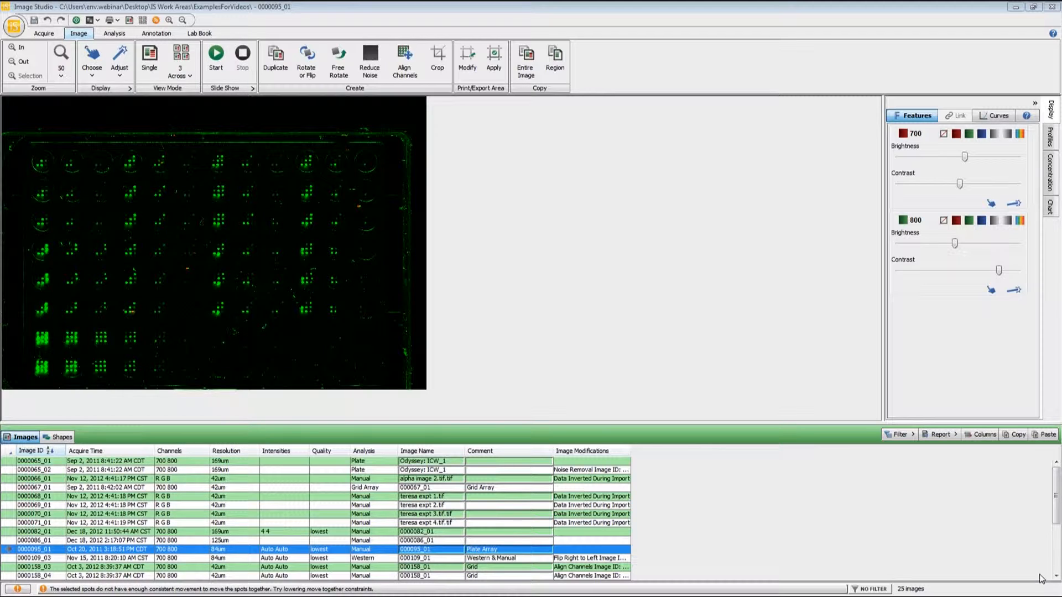
pyautogui.moveTo(643, 455)
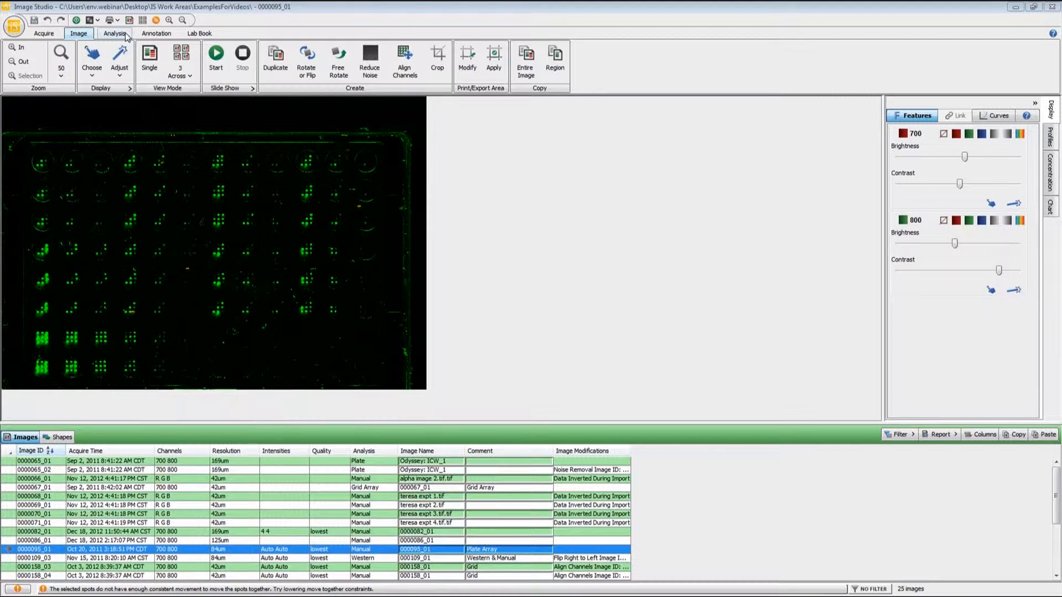
# - Set the analysis type to Plate Array so a 96-well grid overlays the plate image
pyautogui.click(114, 33)
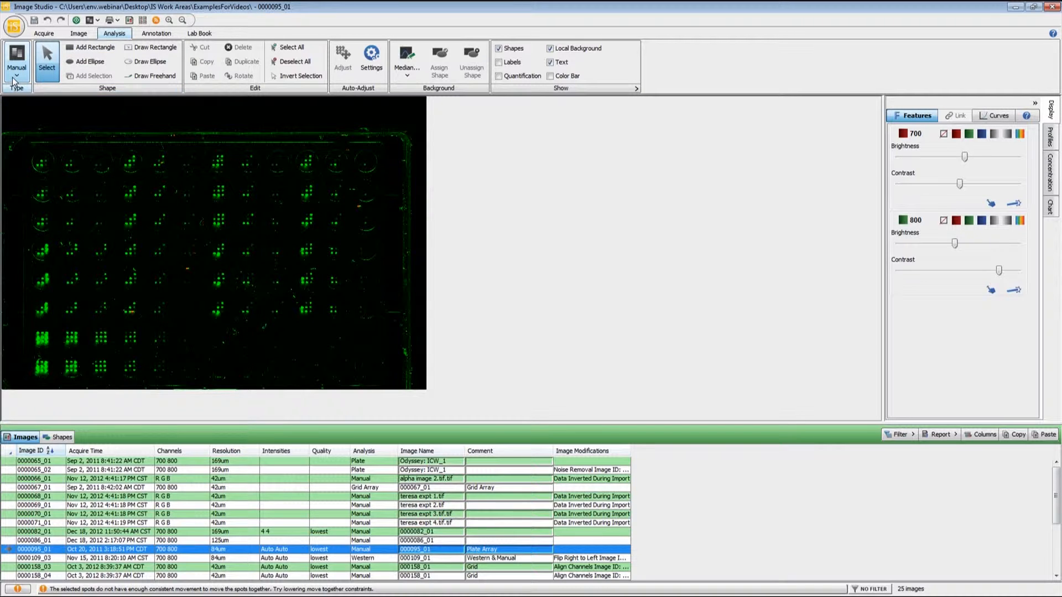
pyautogui.click(15, 70)
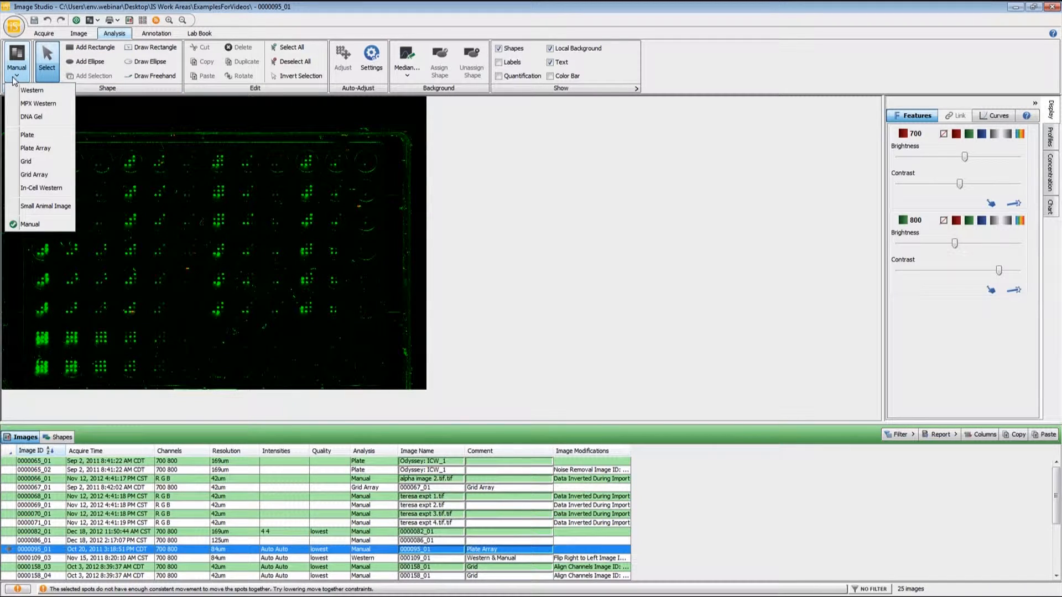
pyautogui.moveTo(35, 148)
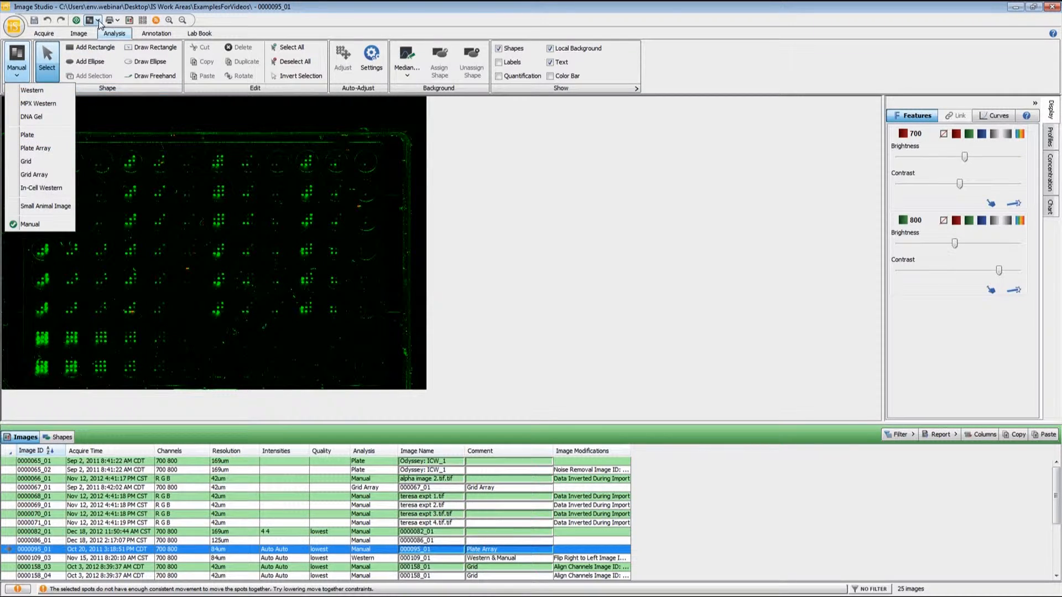
pyautogui.moveTo(118, 91)
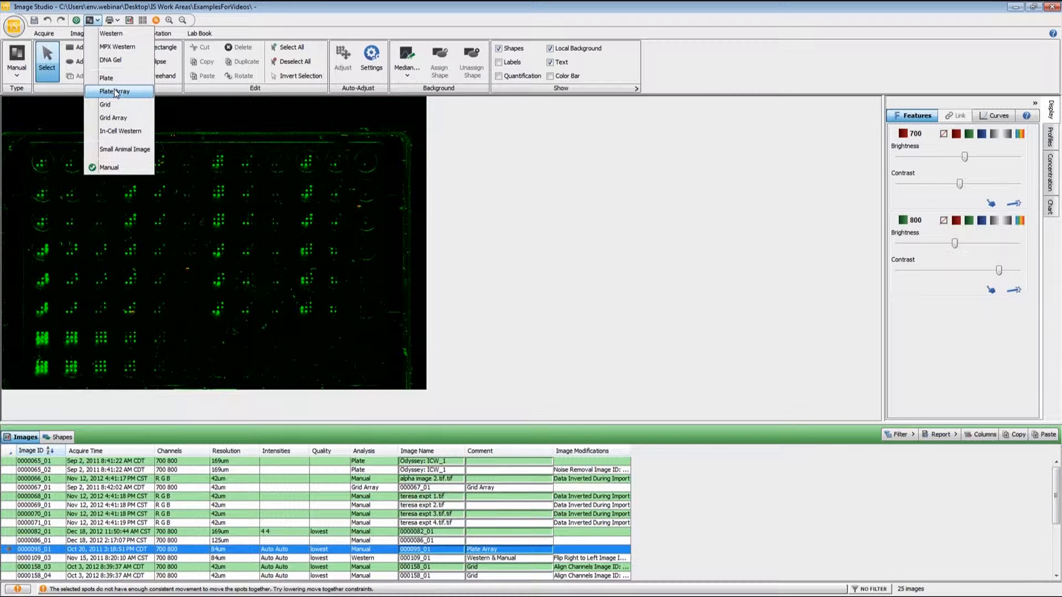
pyautogui.click(114, 91)
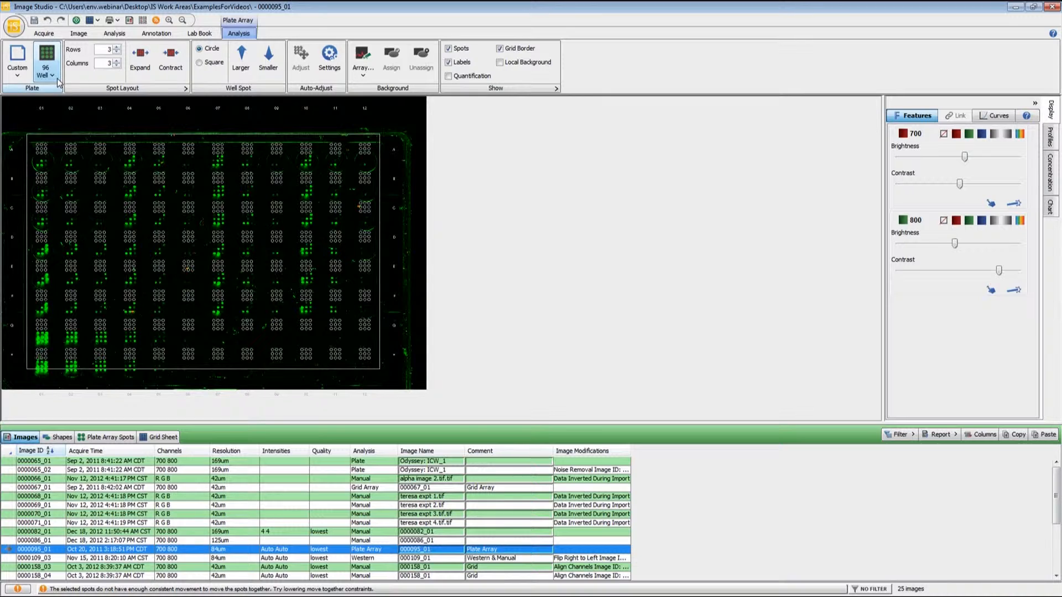
pyautogui.click(42, 58)
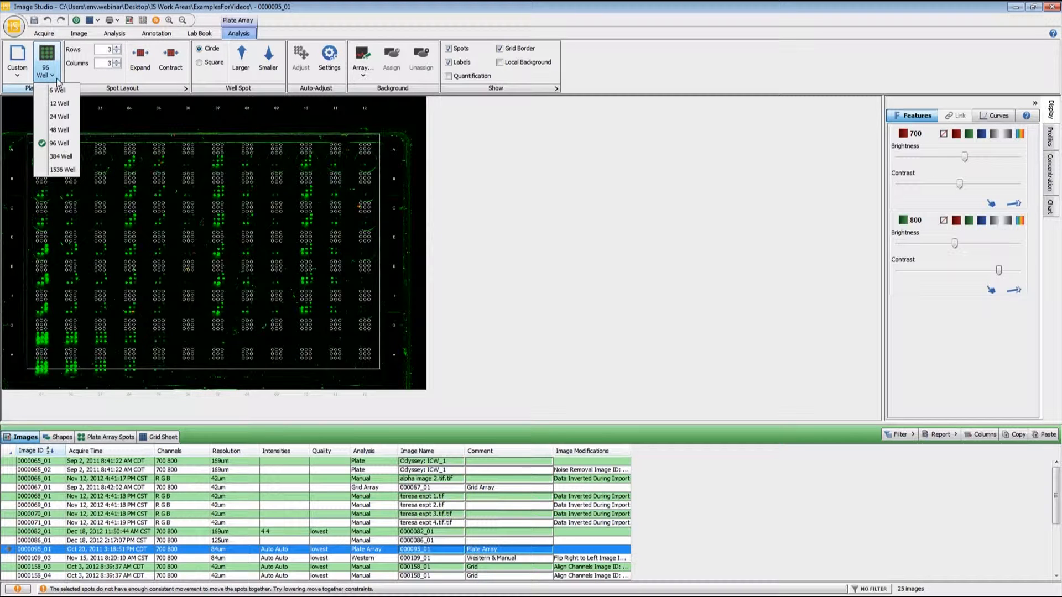
pyautogui.moveTo(57, 144)
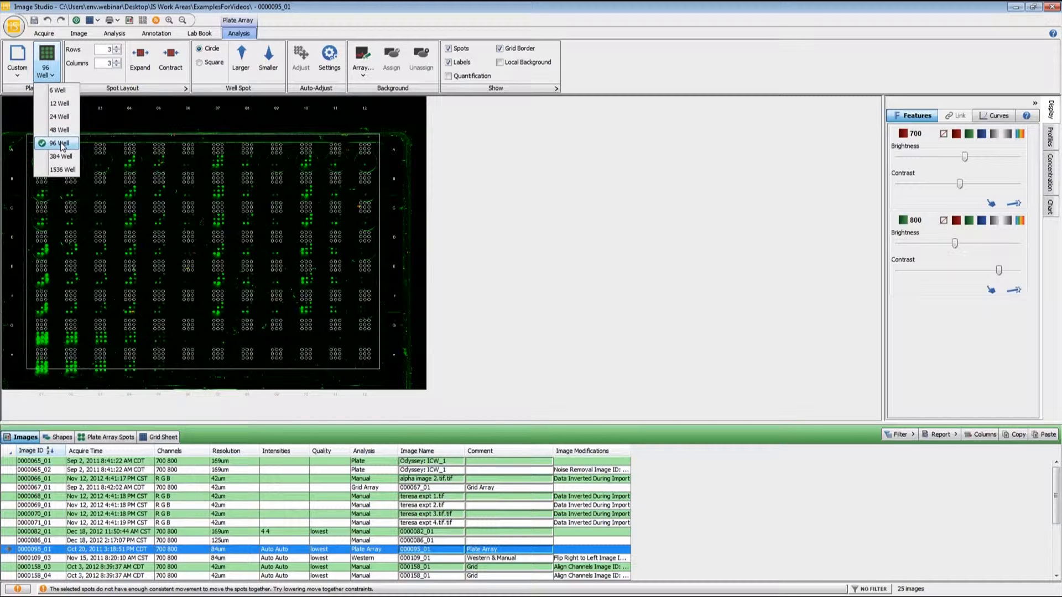
pyautogui.click(57, 143)
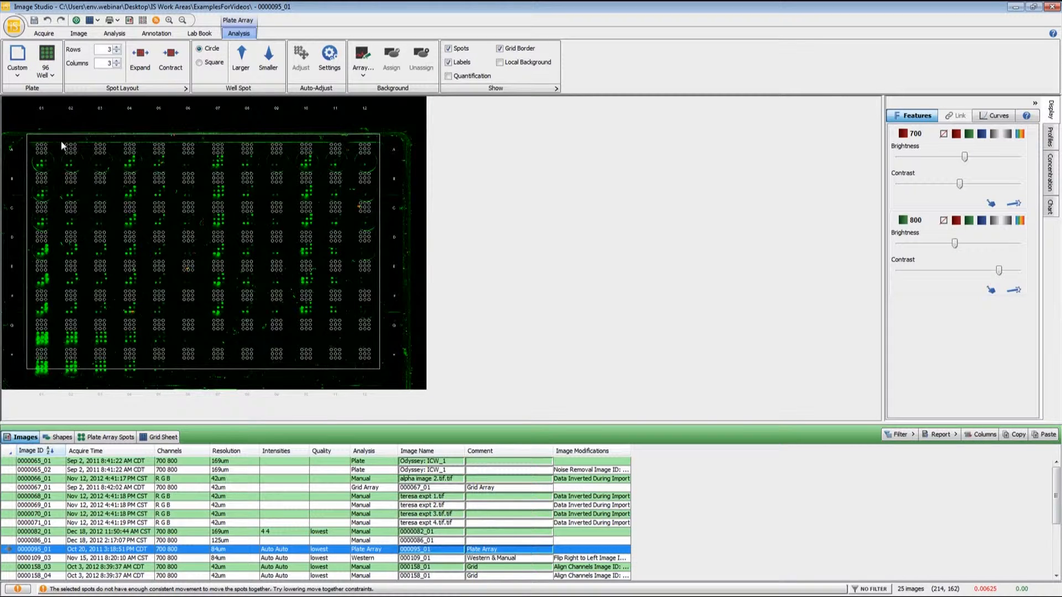
pyautogui.moveTo(126, 237)
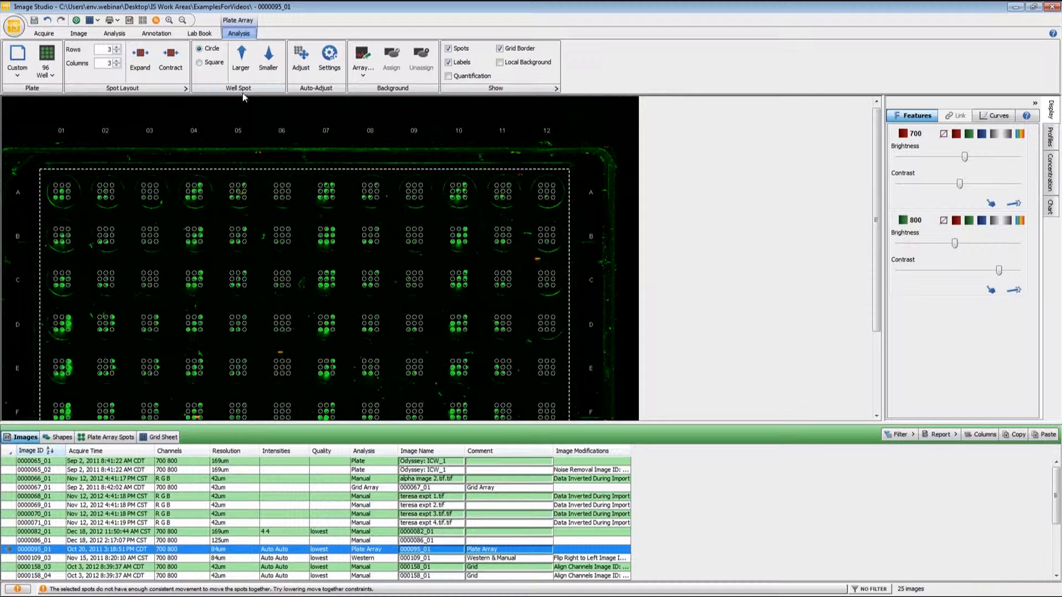
# - Enlarge then shrink the well spots, and expand then contract the spot spacing within each well
pyautogui.click(241, 61)
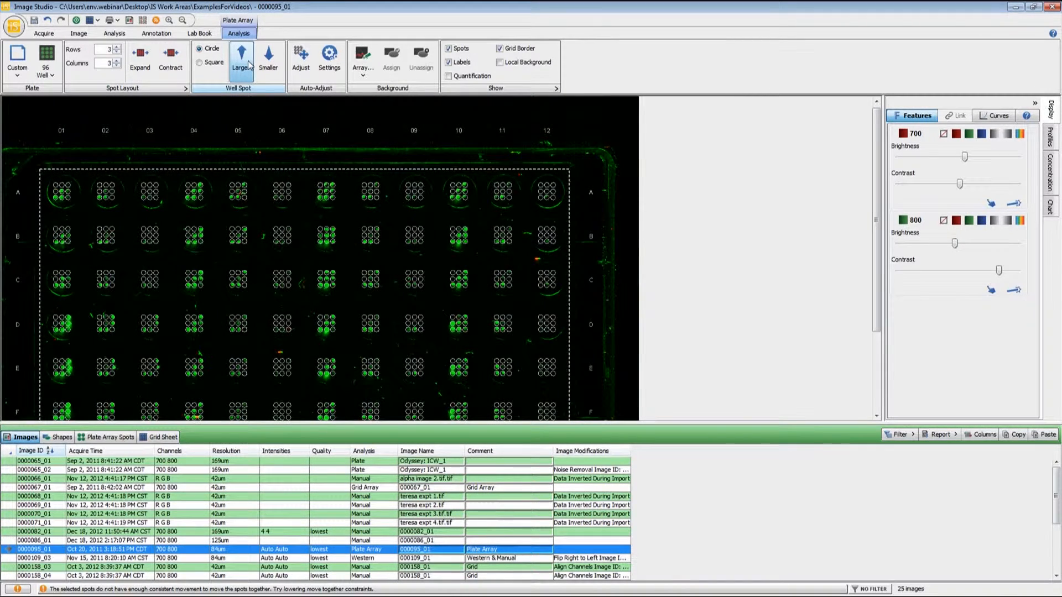
pyautogui.click(242, 60)
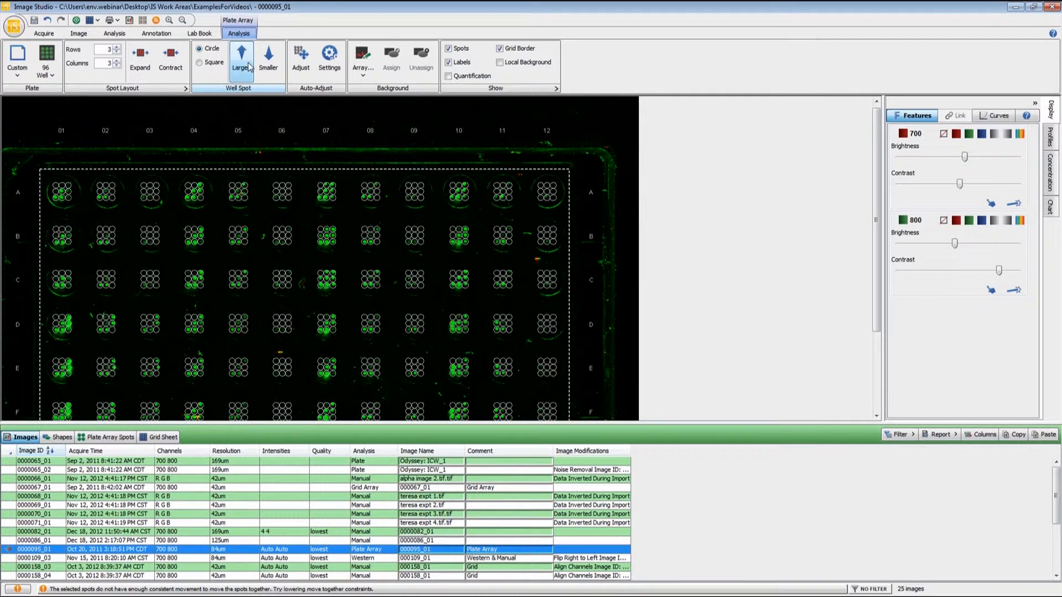
pyautogui.click(268, 57)
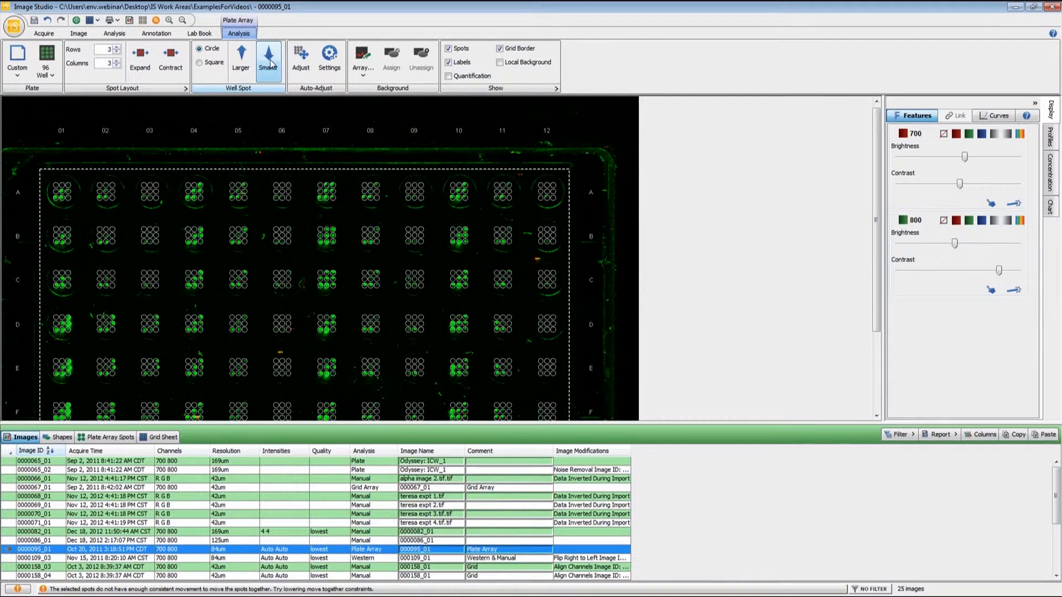
pyautogui.click(269, 60)
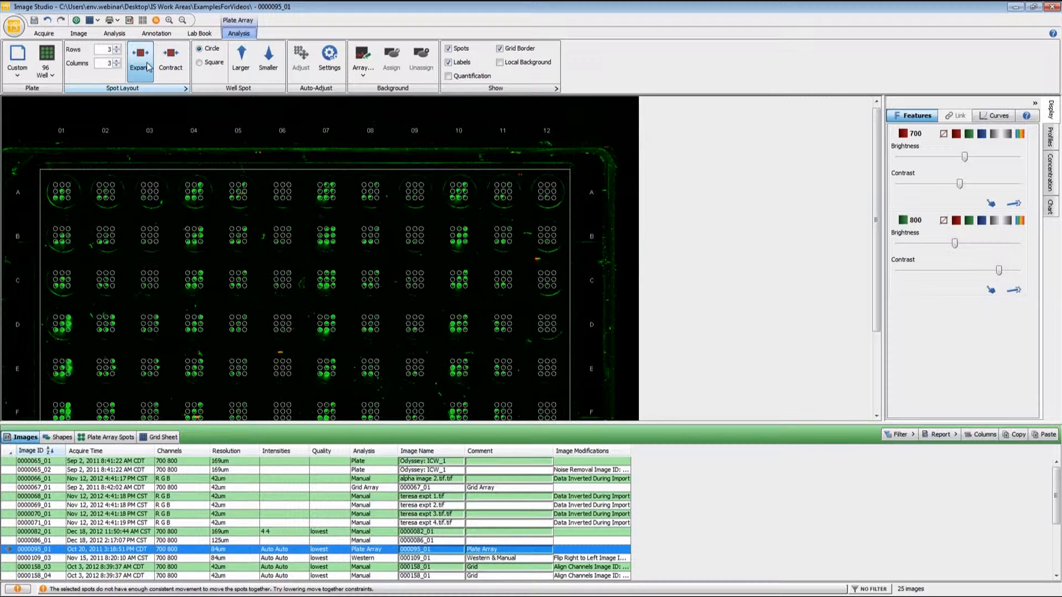
pyautogui.click(170, 58)
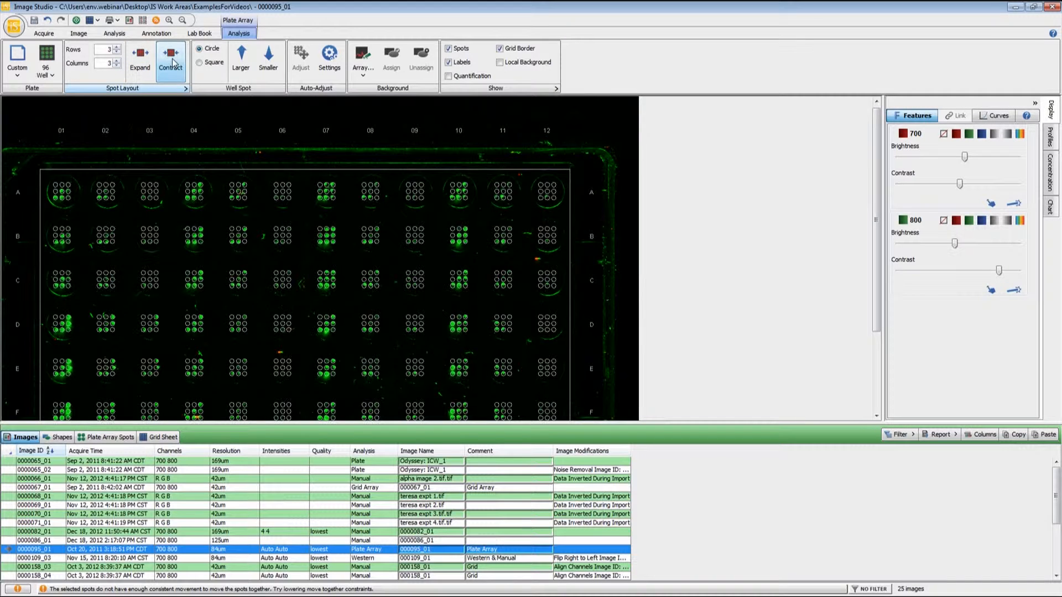
pyautogui.click(140, 62)
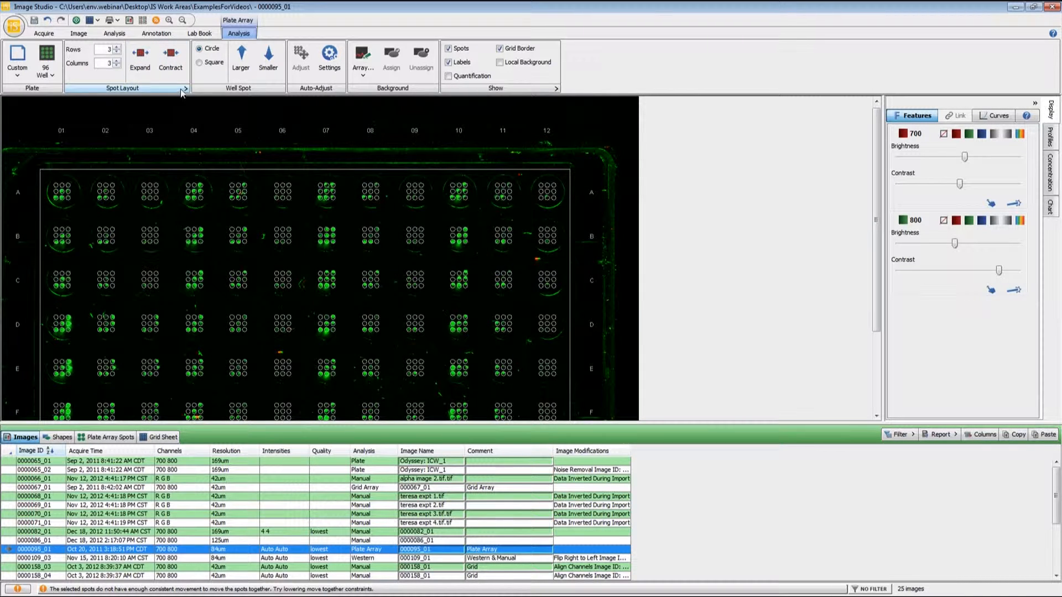
pyautogui.moveTo(186, 89)
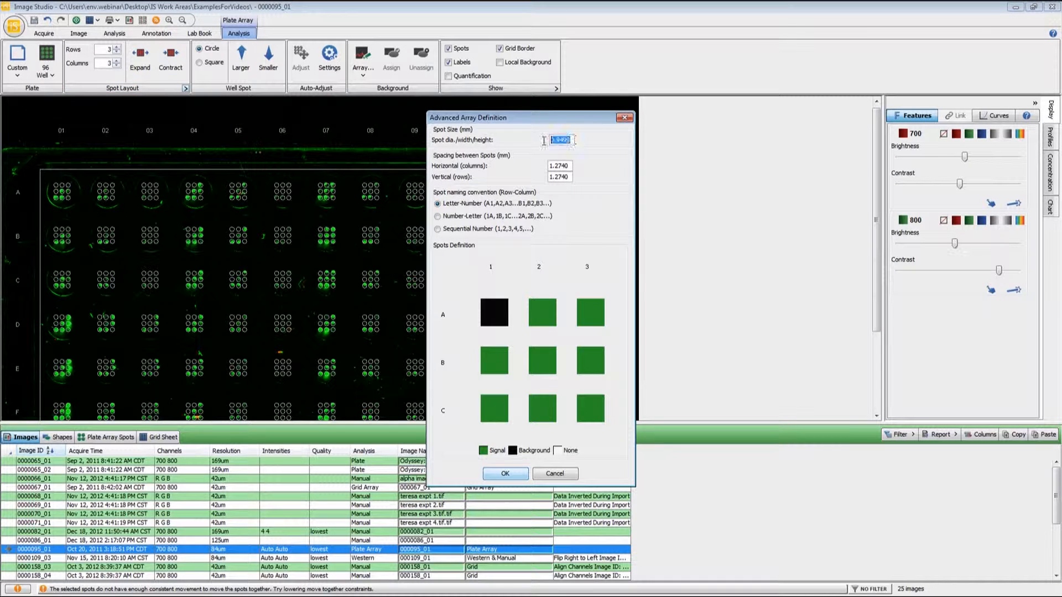
# - In Advanced Array Definition, cycle spot A1 to Background and accept the layout
pyautogui.click(559, 166)
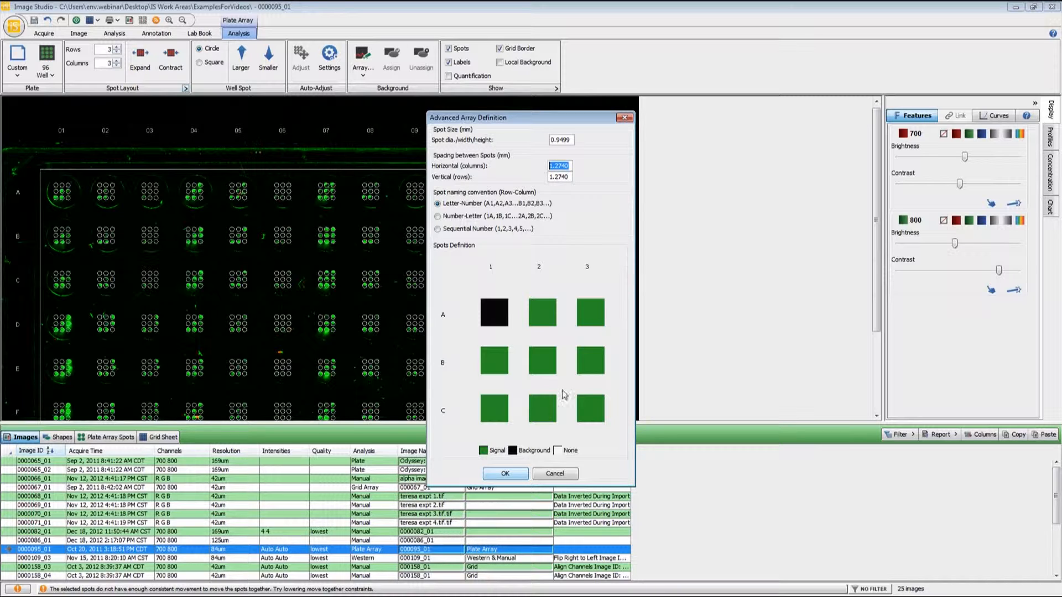
pyautogui.moveTo(487, 339)
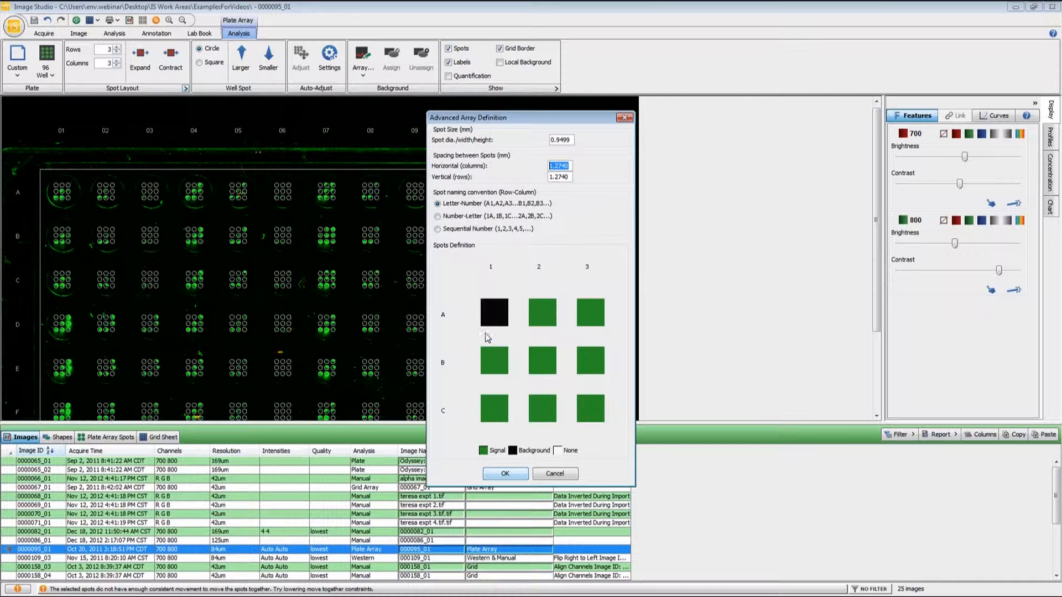
pyautogui.moveTo(56, 190)
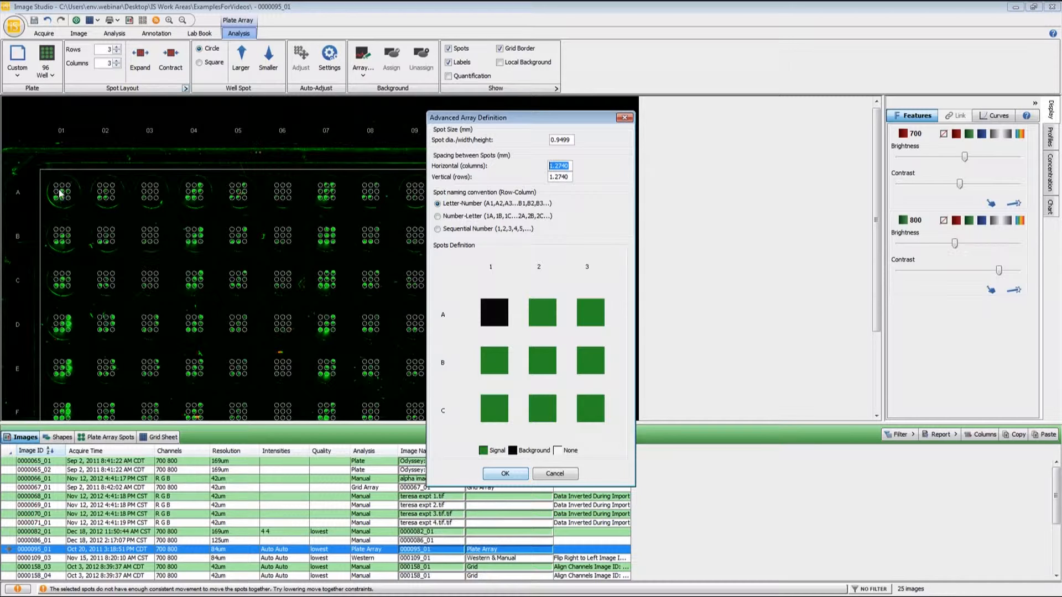
pyautogui.click(492, 312)
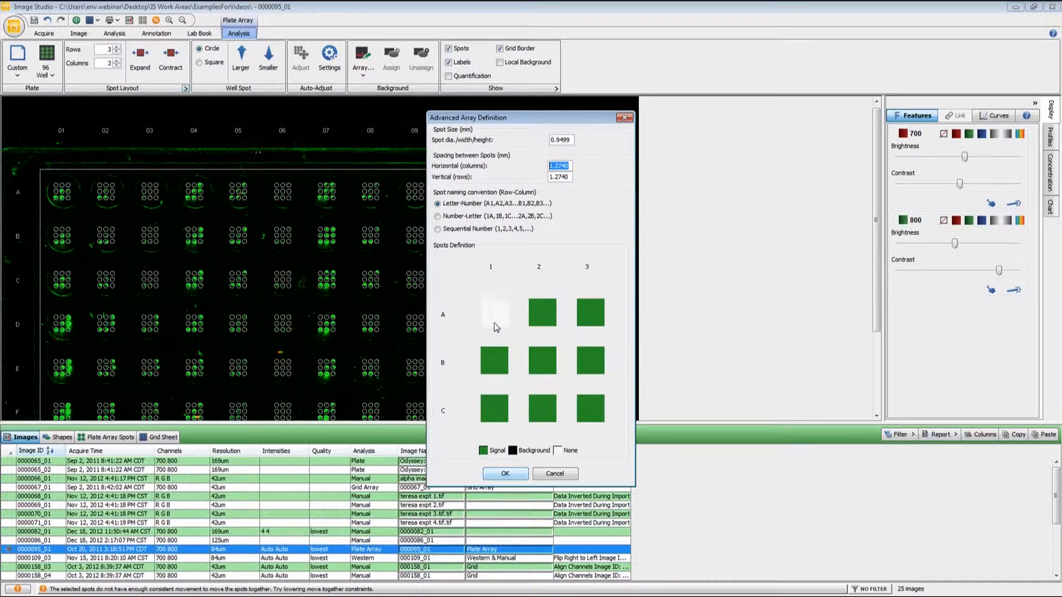
pyautogui.click(494, 314)
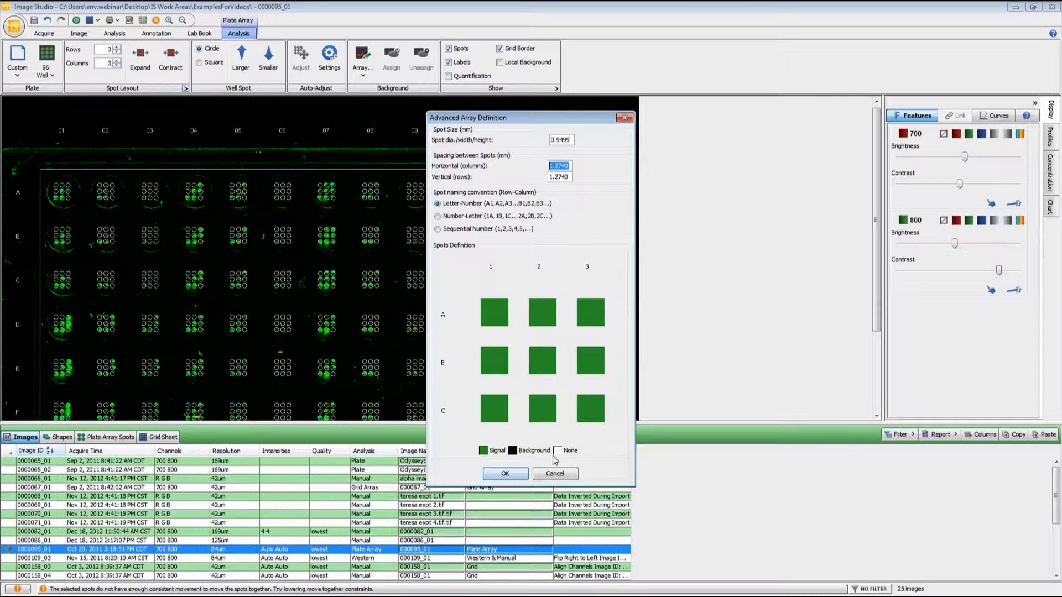
pyautogui.click(495, 313)
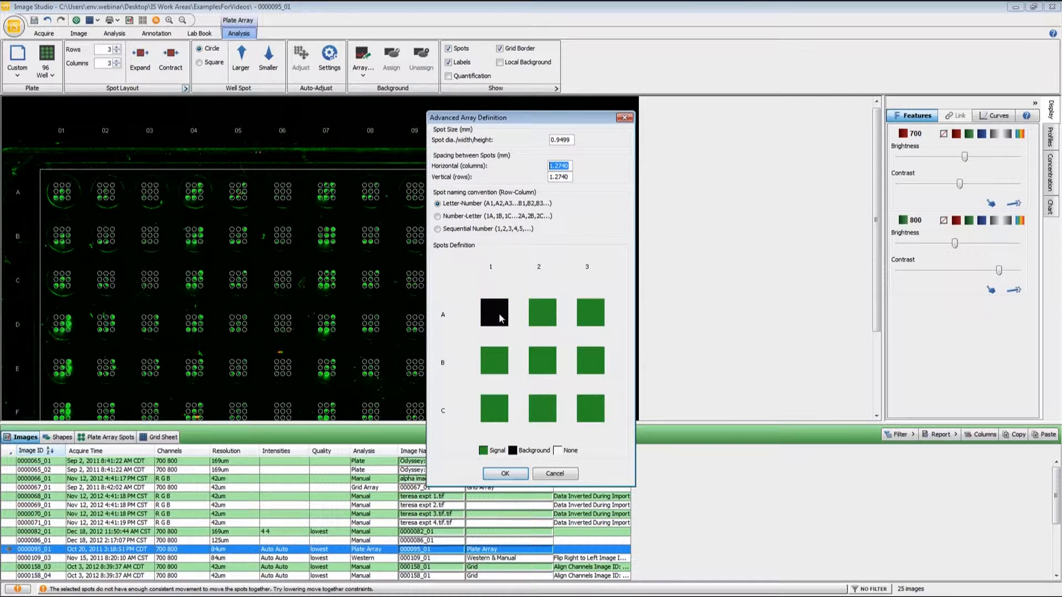
pyautogui.moveTo(540, 418)
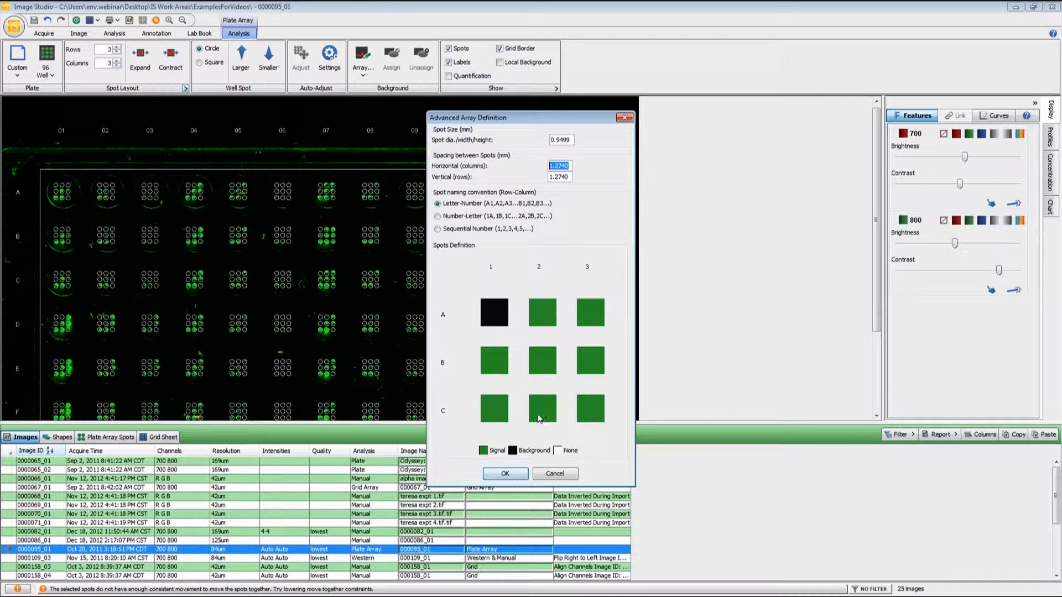
pyautogui.moveTo(497, 268)
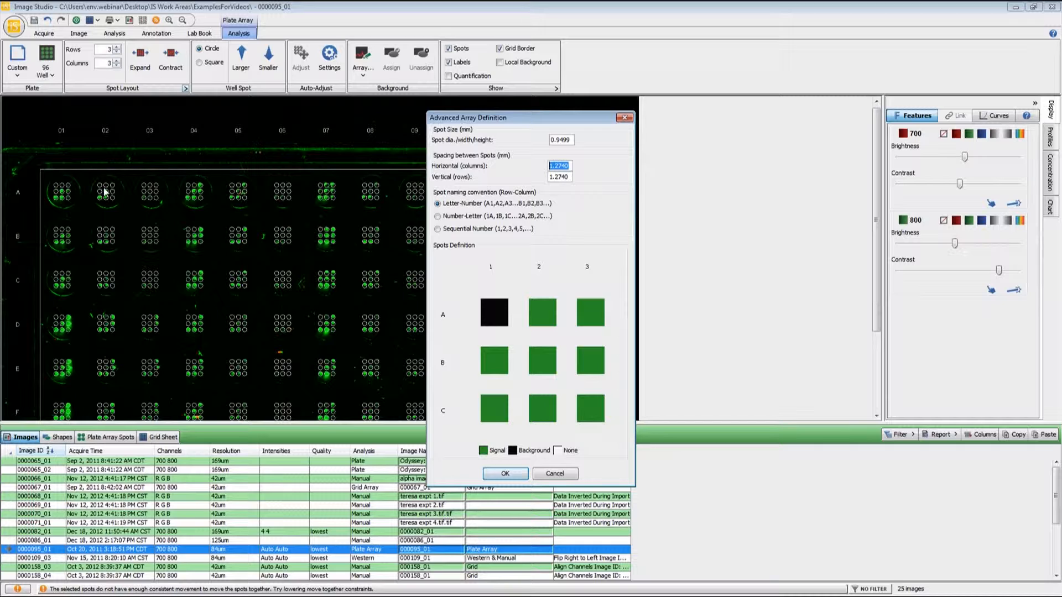
pyautogui.moveTo(191, 184)
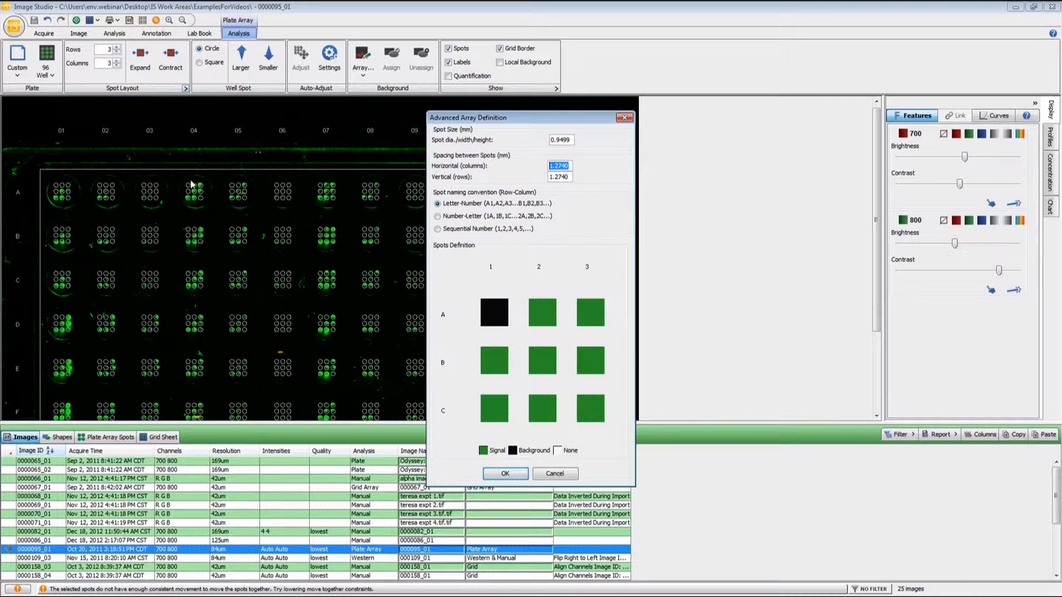
pyautogui.moveTo(497, 501)
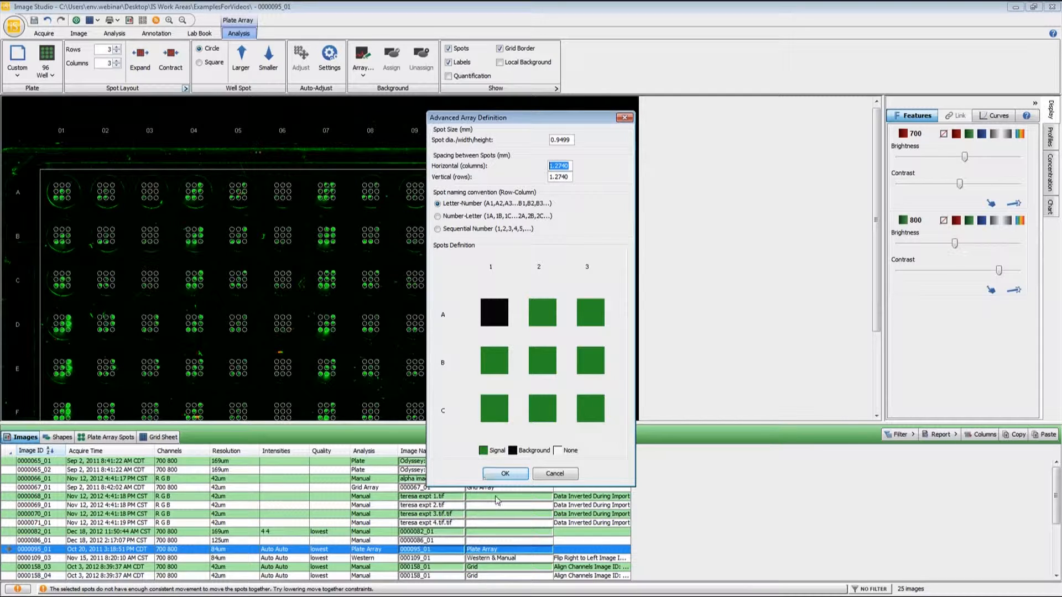
pyautogui.click(505, 473)
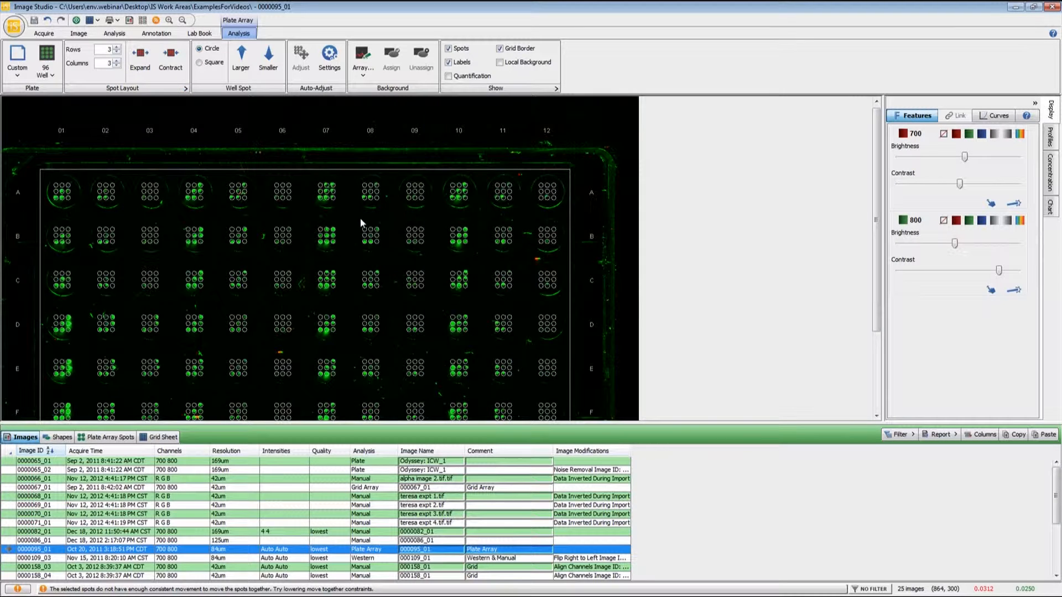
pyautogui.click(362, 58)
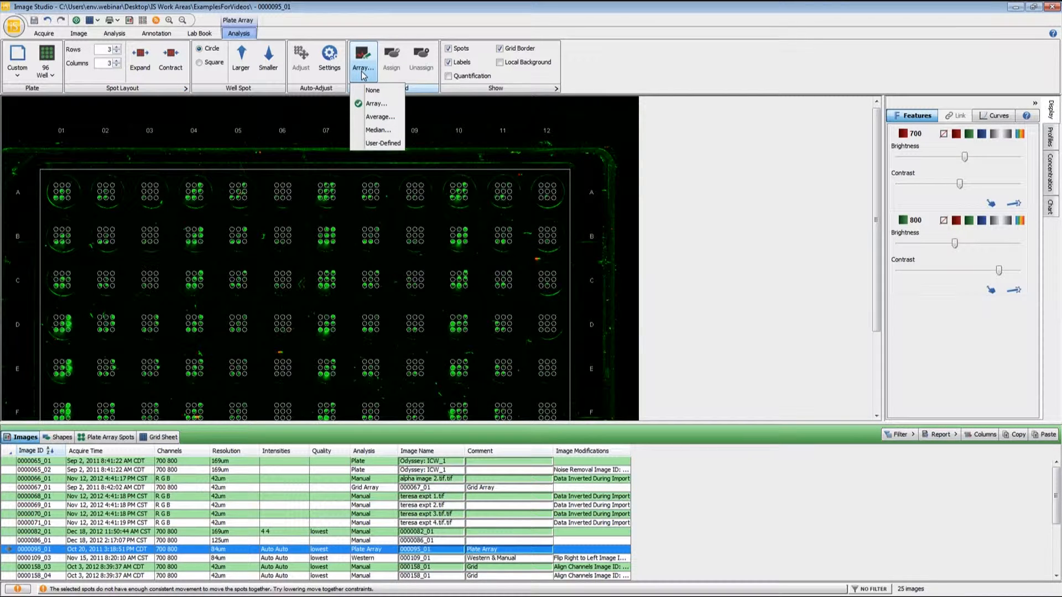
pyautogui.moveTo(269, 96)
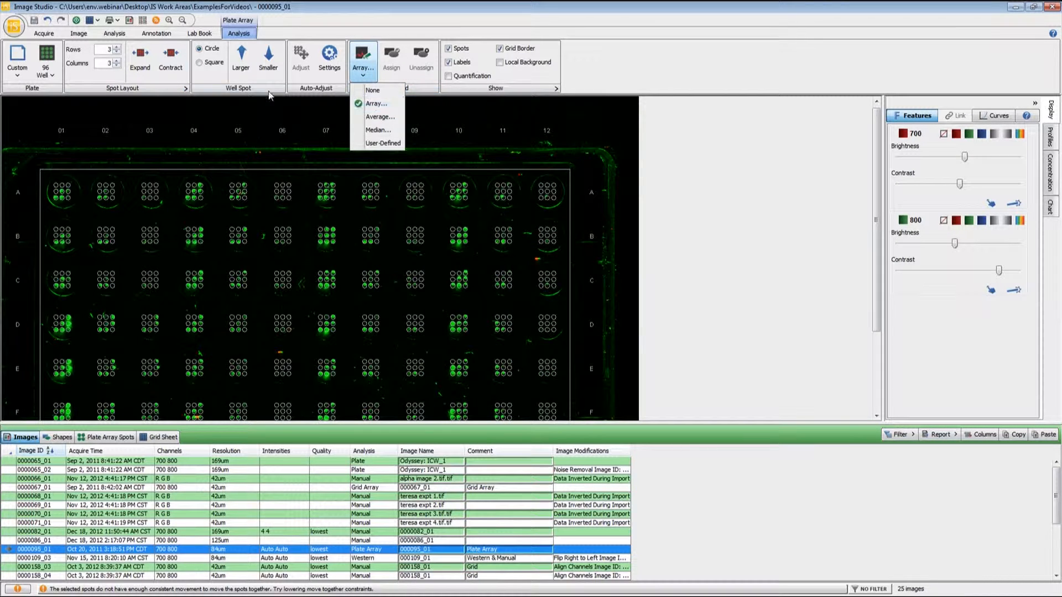
pyautogui.click(376, 104)
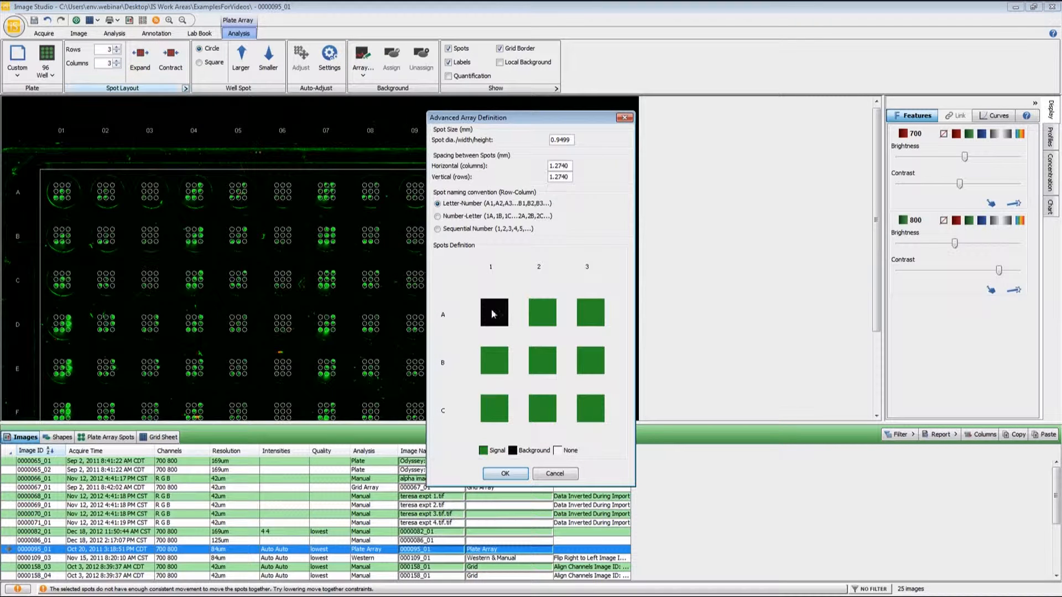
pyautogui.click(504, 473)
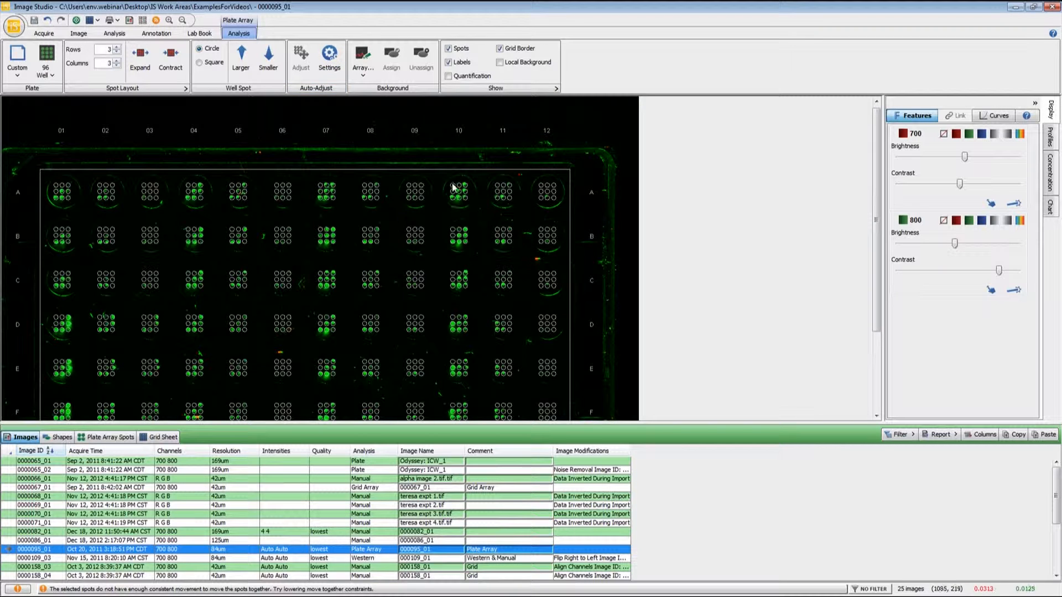
pyautogui.moveTo(469, 256)
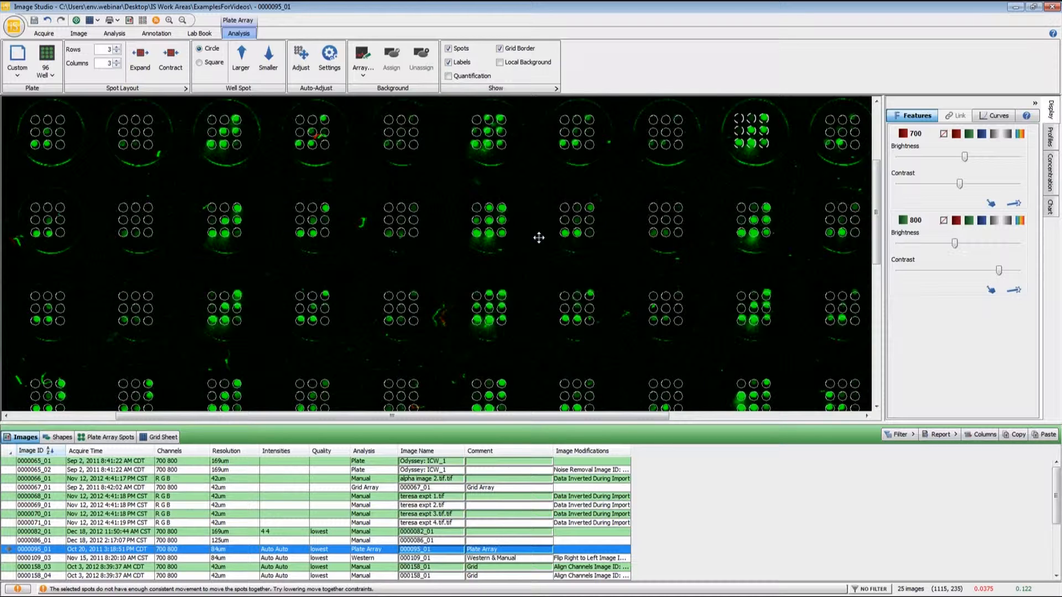
pyautogui.moveTo(523, 219)
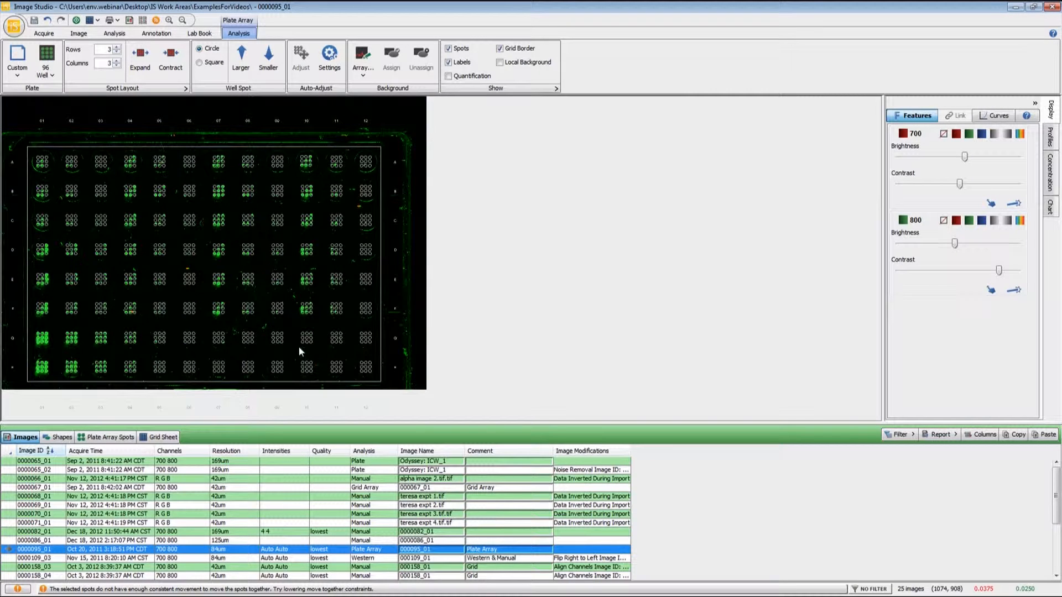
# - Show the Plate Array Spots table listing each spot's signal, total, area and type
pyautogui.click(111, 437)
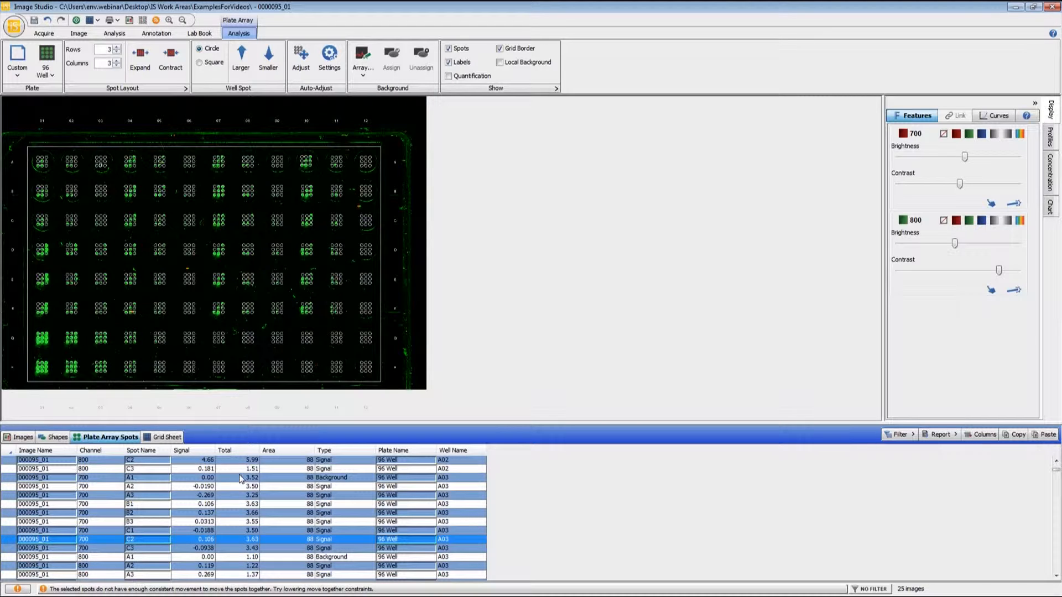
pyautogui.moveTo(246, 504)
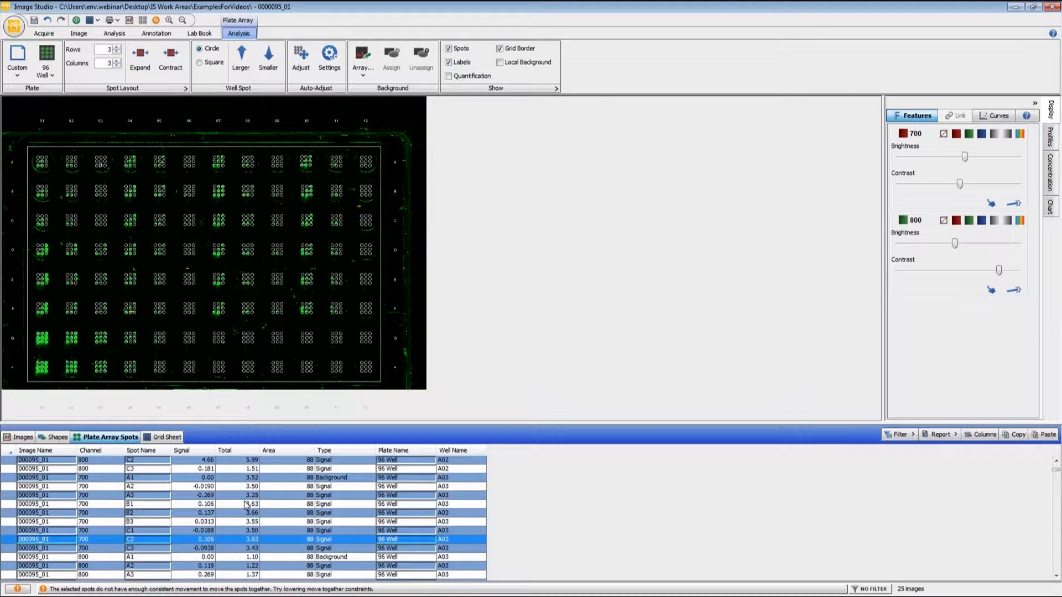
pyautogui.moveTo(689, 431)
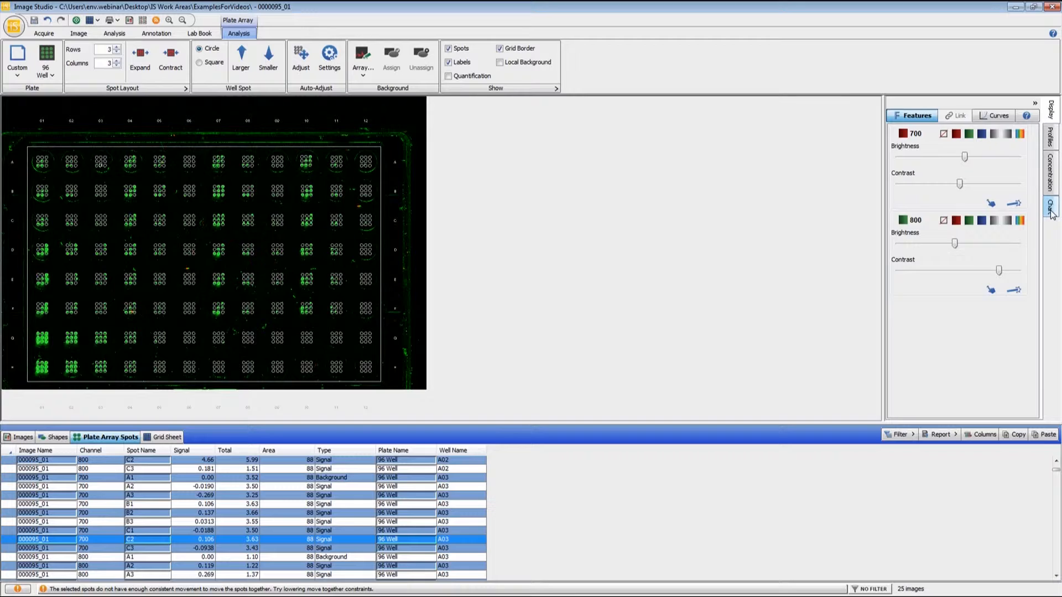
# - Chart the Plate Array - Total data for the 700 and 800 channels
pyautogui.click(1049, 203)
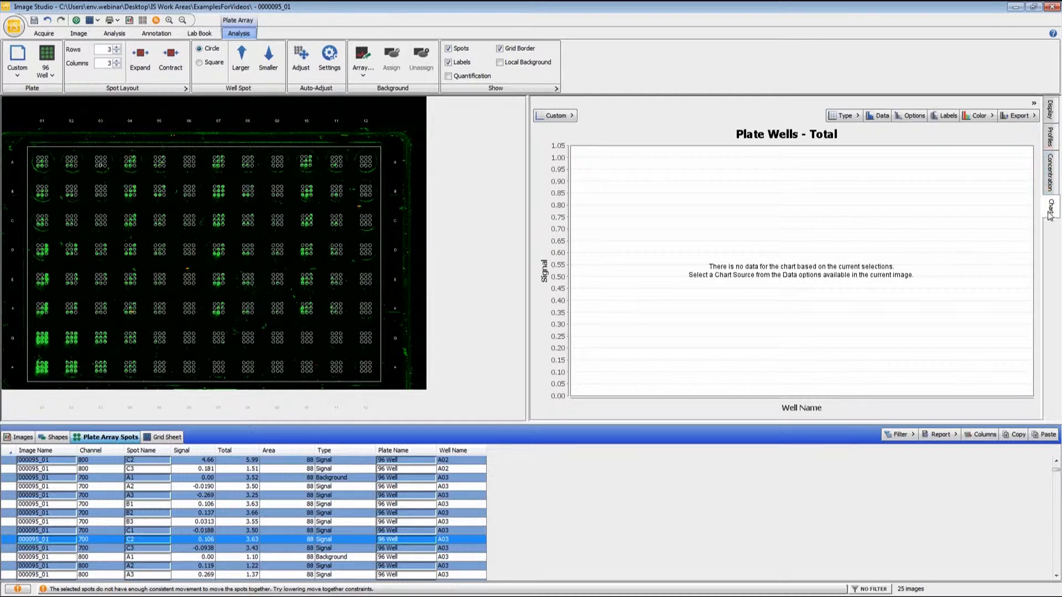
pyautogui.moveTo(990, 217)
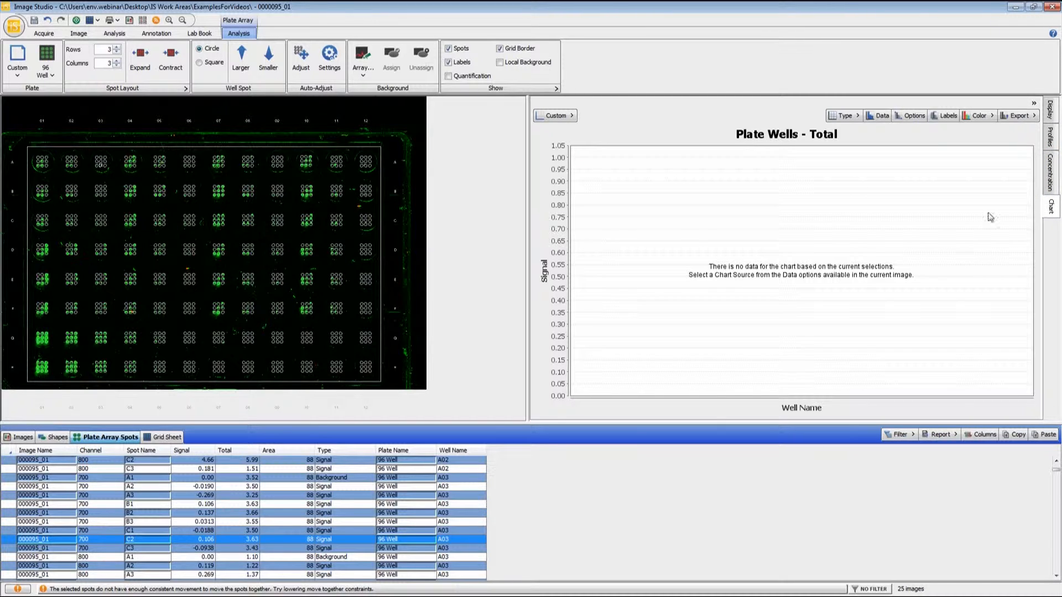
pyautogui.click(555, 115)
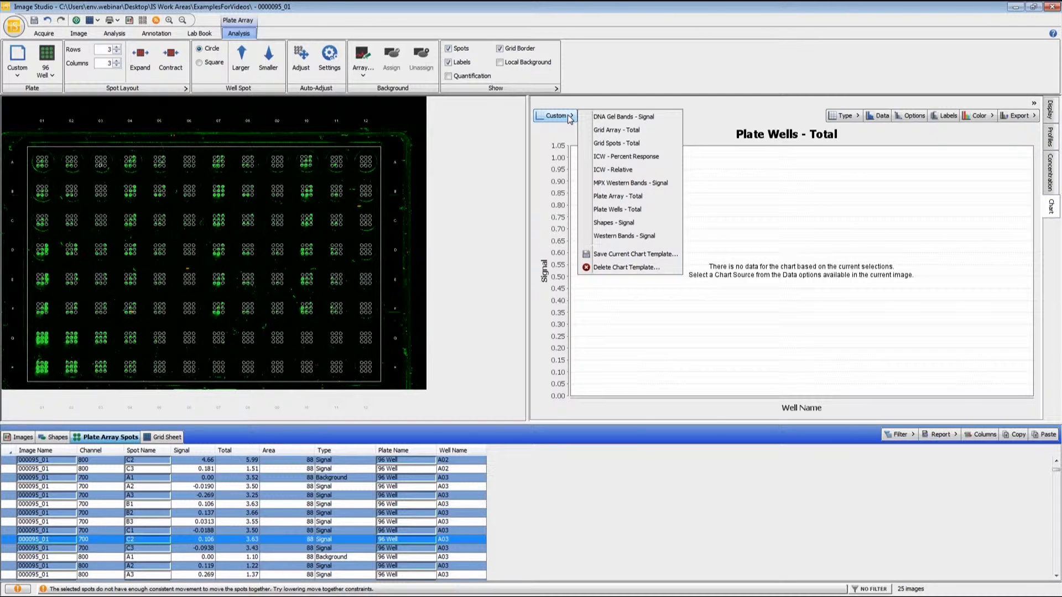
pyautogui.moveTo(627, 200)
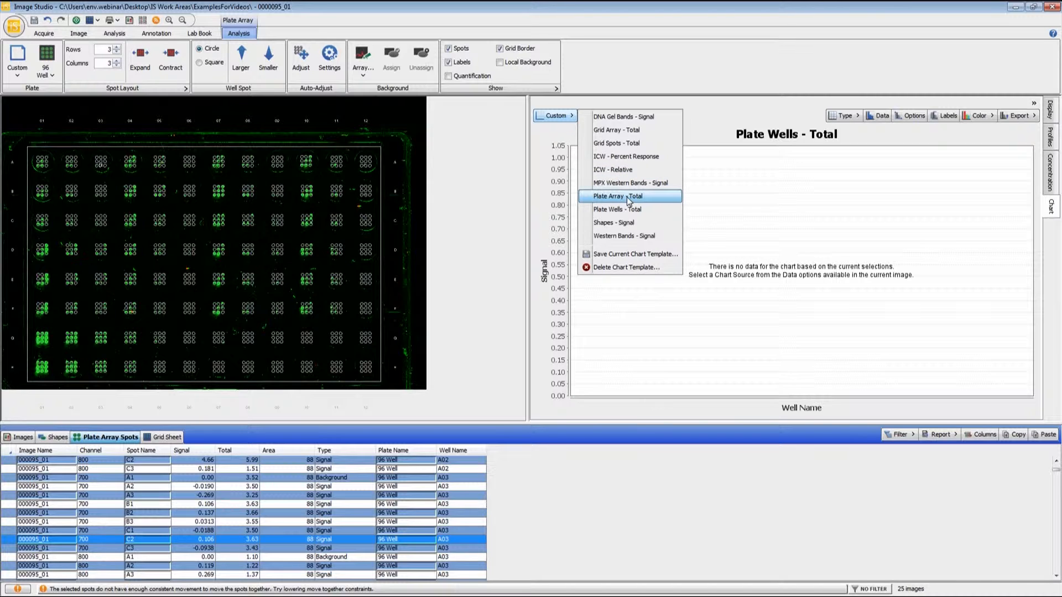
pyautogui.click(617, 197)
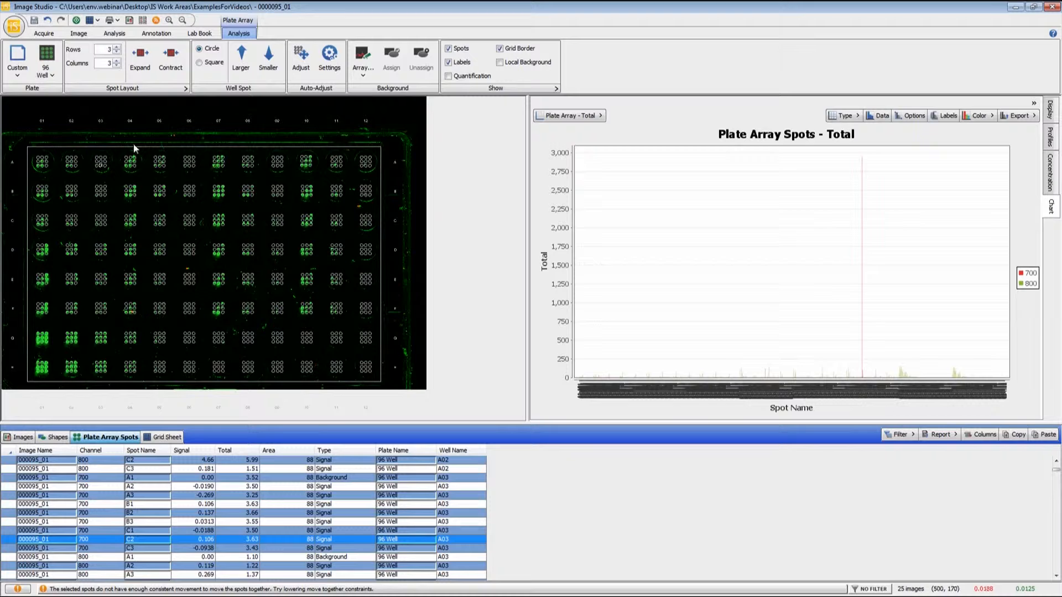
pyautogui.moveTo(343, 319)
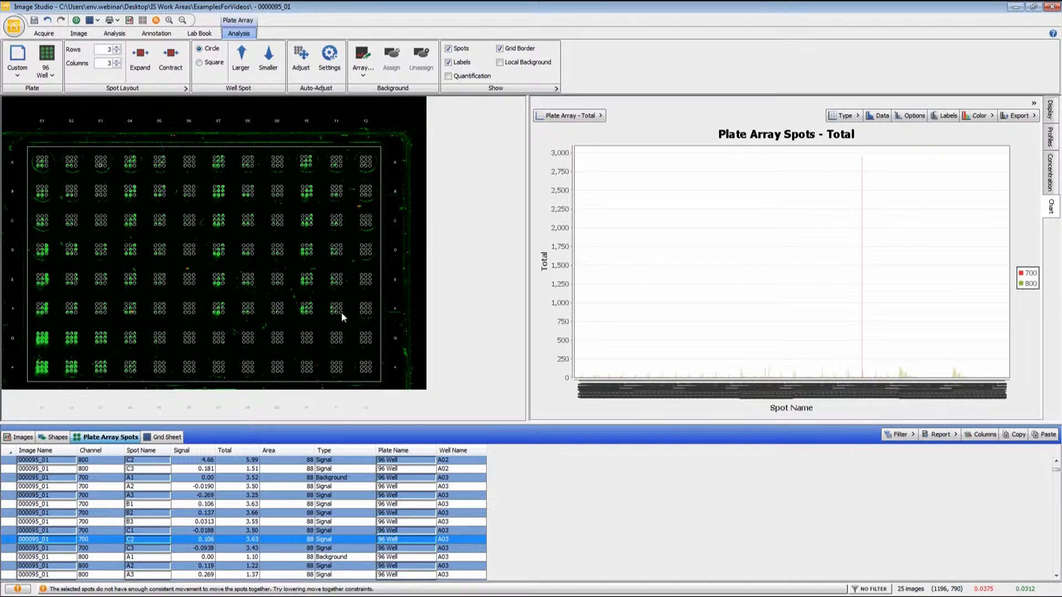
pyautogui.moveTo(338, 303)
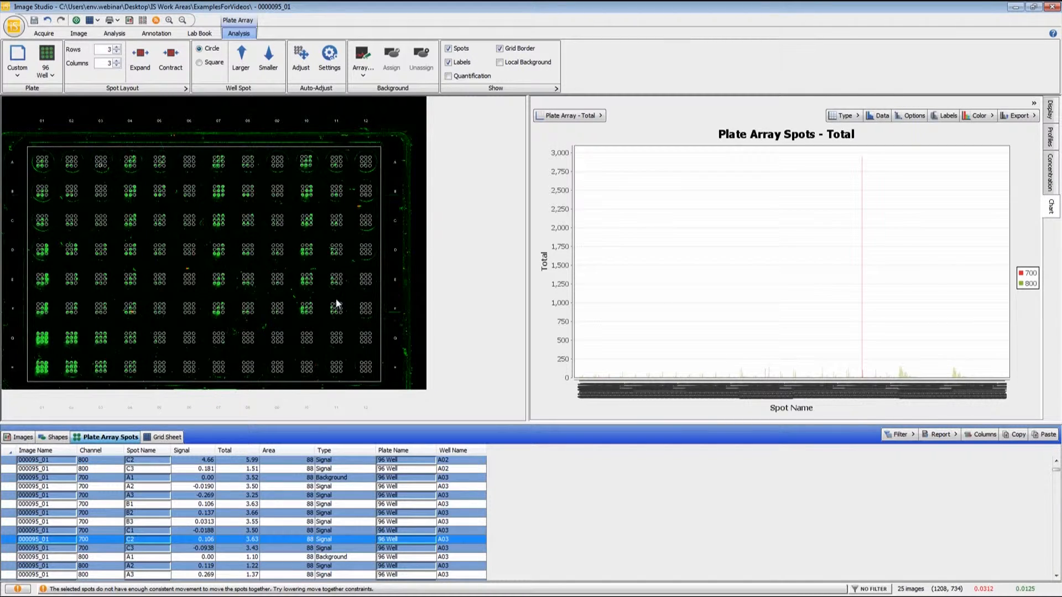
pyautogui.moveTo(836, 358)
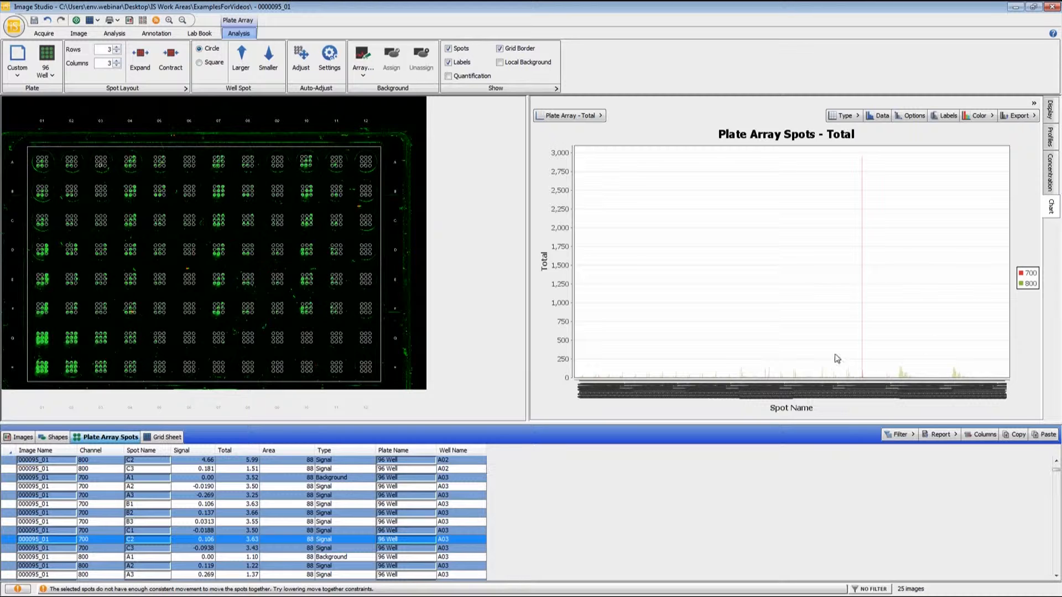
pyautogui.moveTo(466, 343)
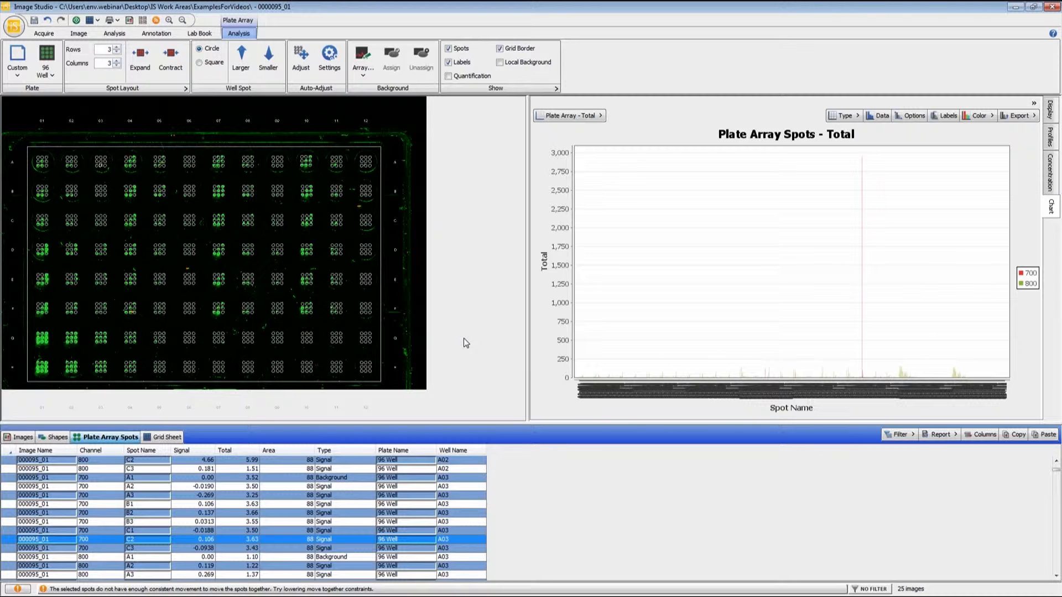
pyautogui.moveTo(295, 302)
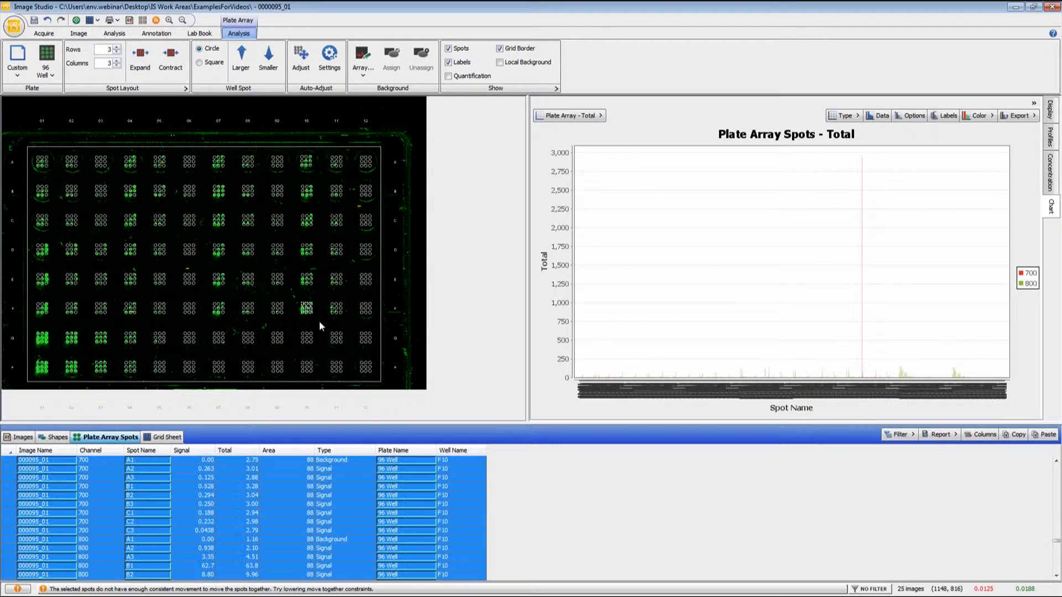
pyautogui.moveTo(274, 298)
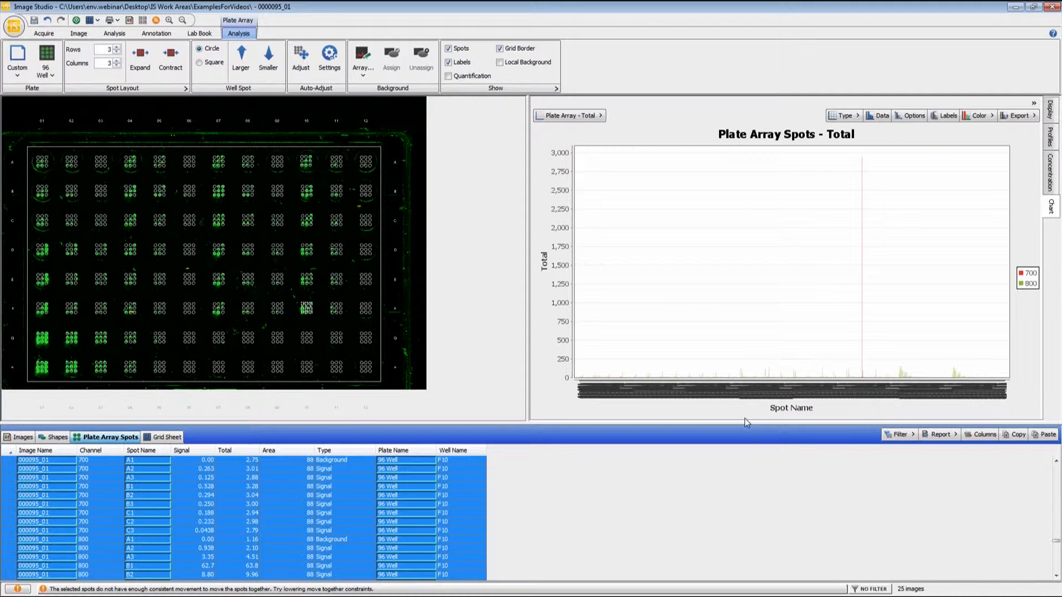
pyautogui.click(901, 434)
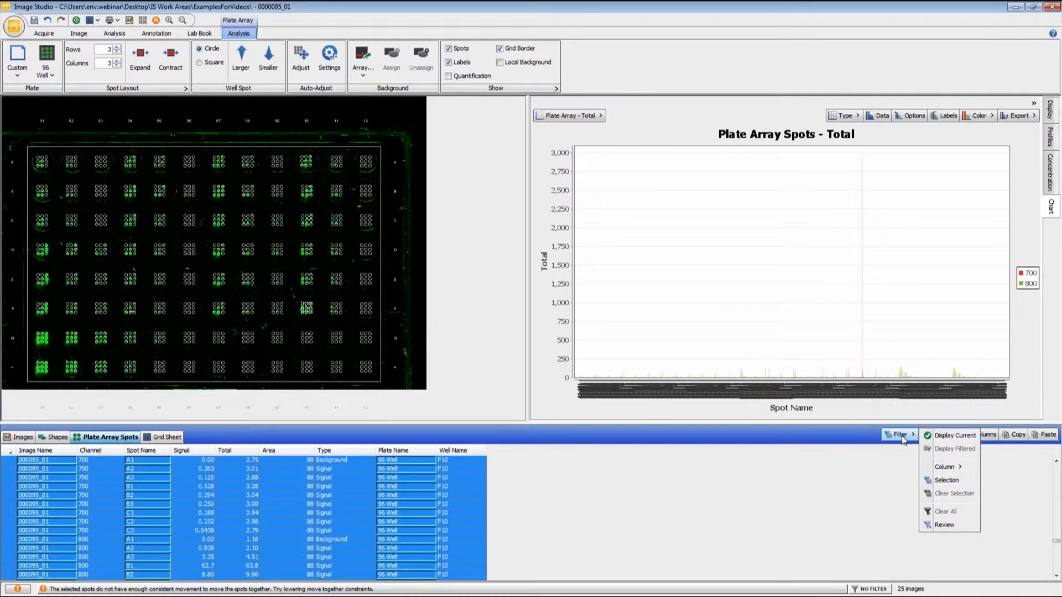
pyautogui.moveTo(954, 480)
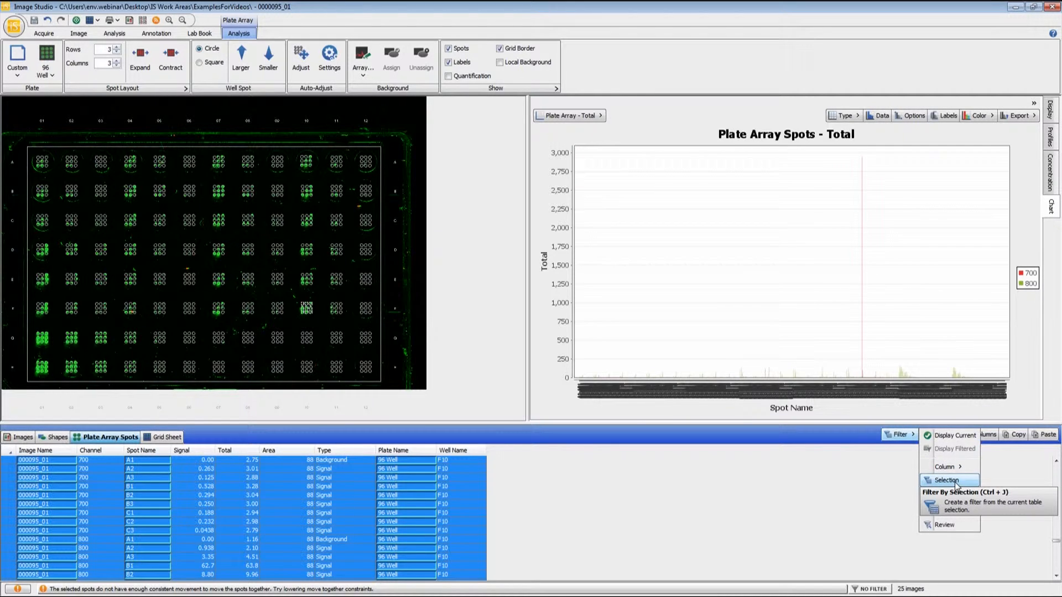
pyautogui.click(945, 480)
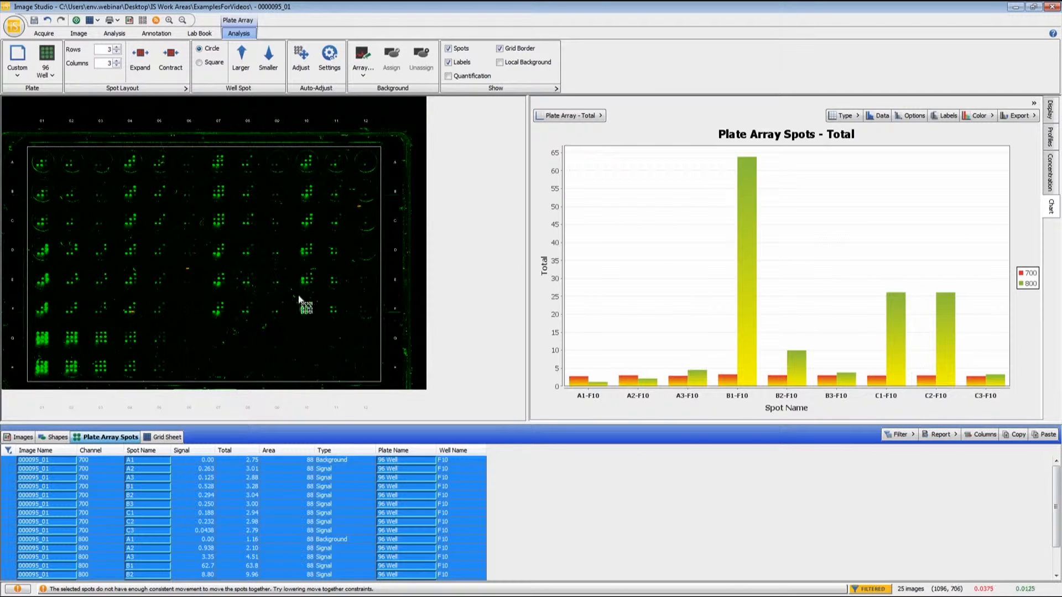
pyautogui.moveTo(318, 303)
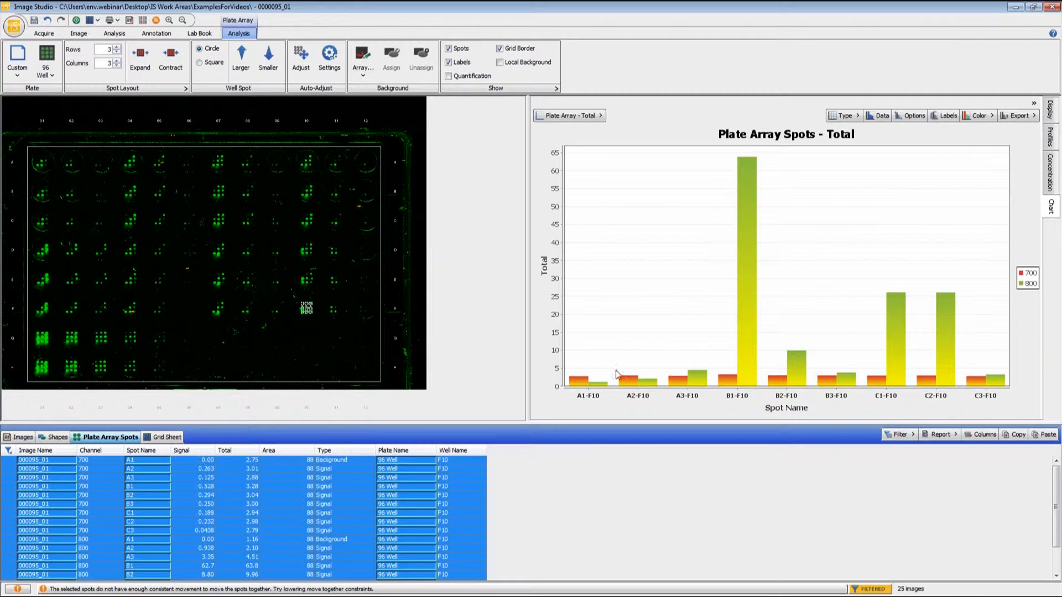
pyautogui.moveTo(982, 385)
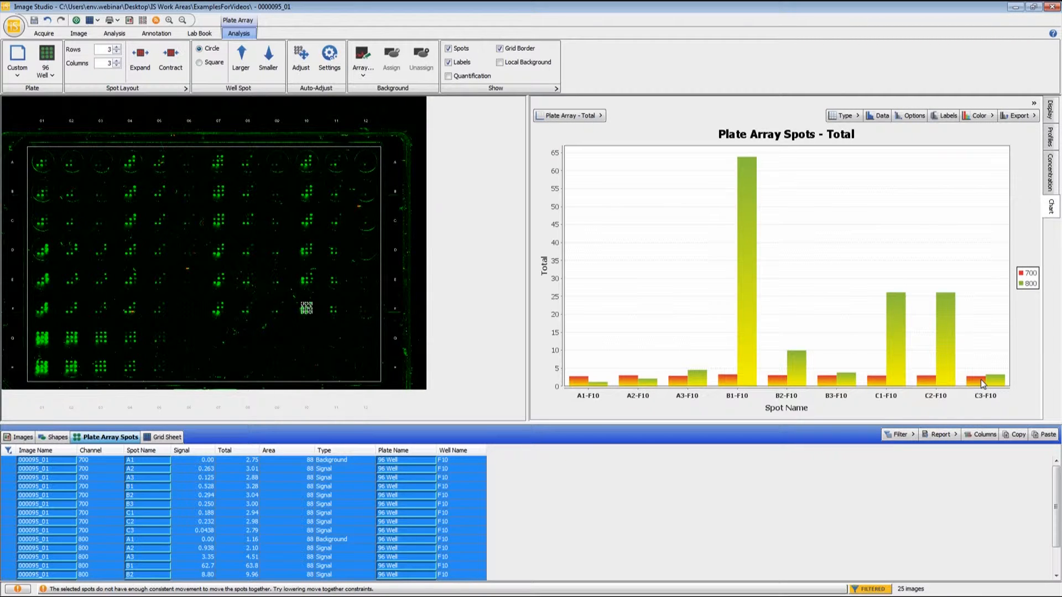
pyautogui.moveTo(662, 445)
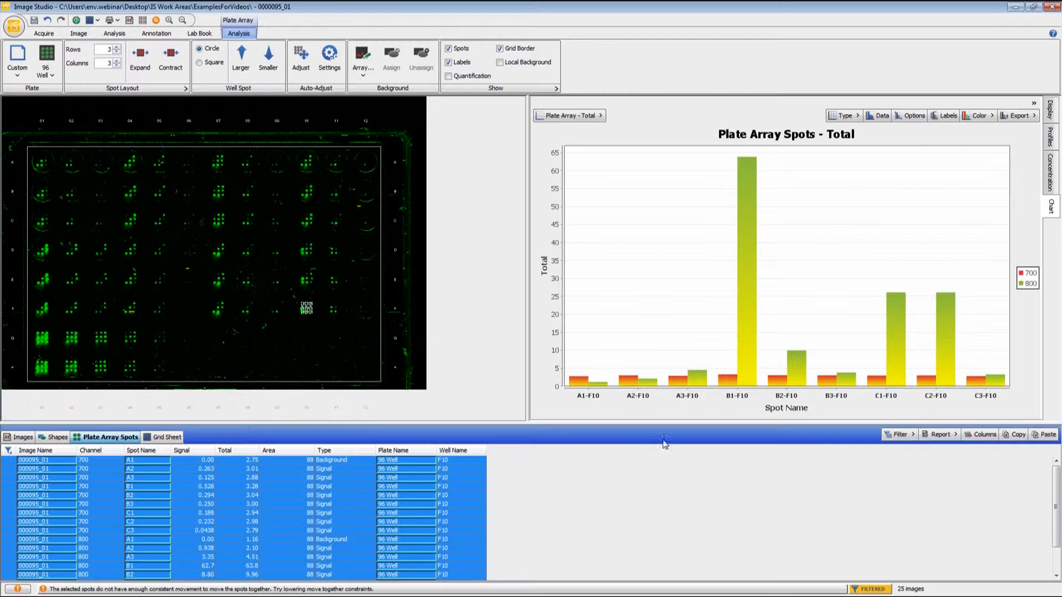
pyautogui.click(900, 433)
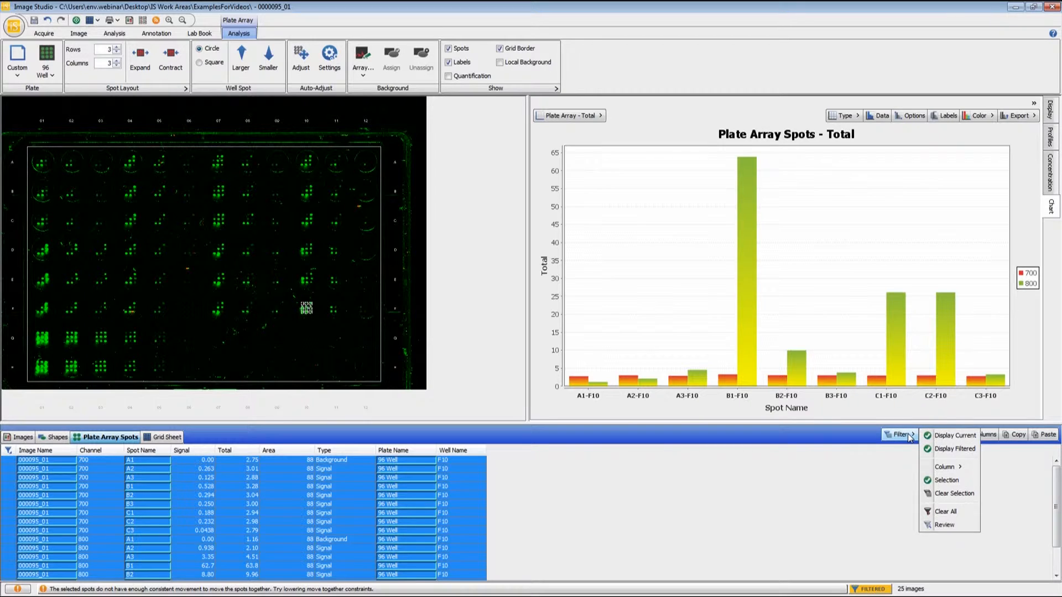
pyautogui.moveTo(947, 511)
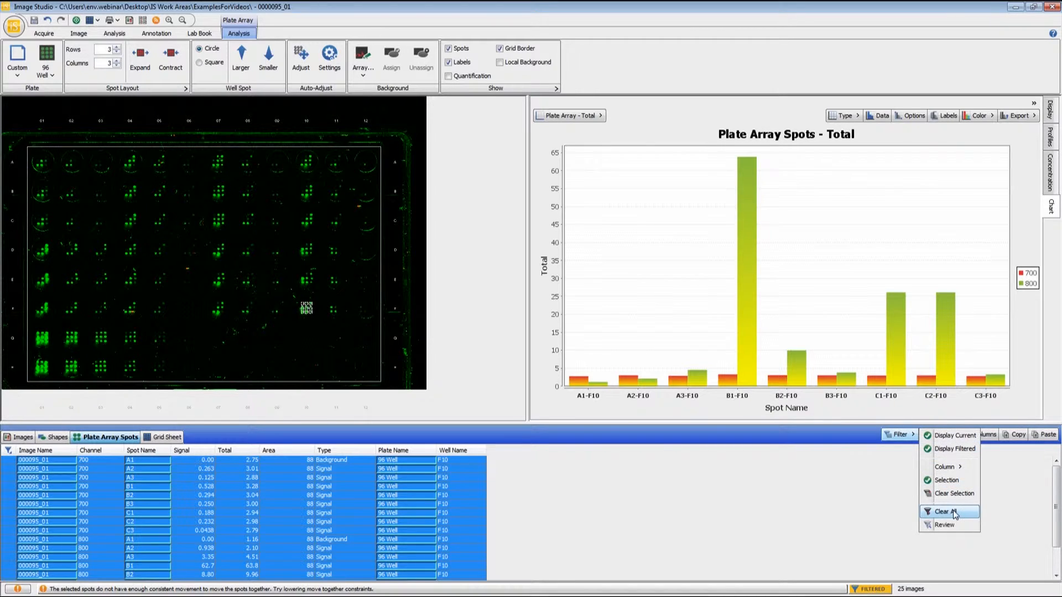
pyautogui.moveTo(954, 513)
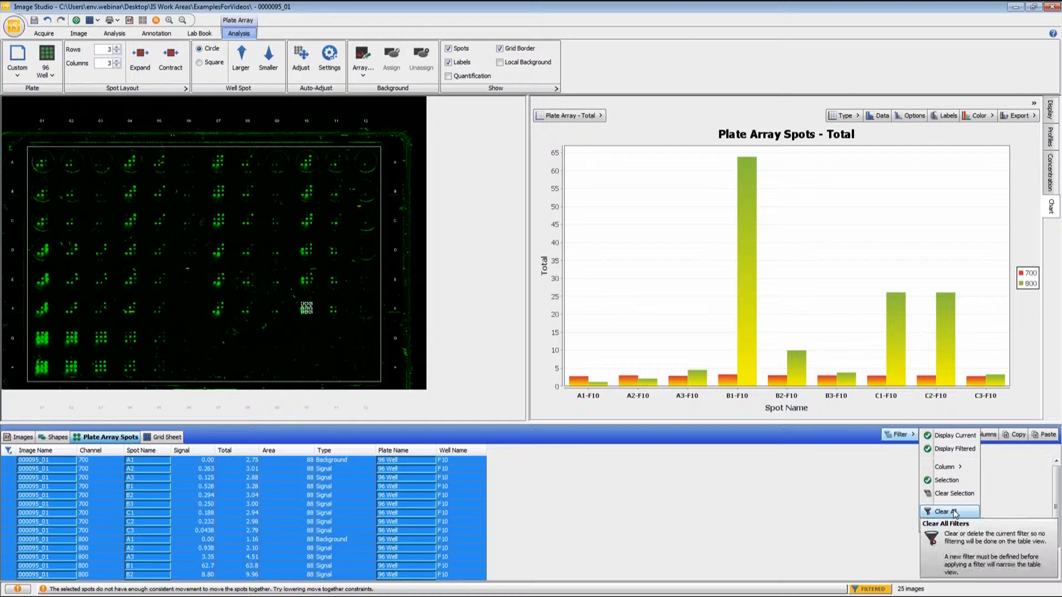
pyautogui.click(949, 511)
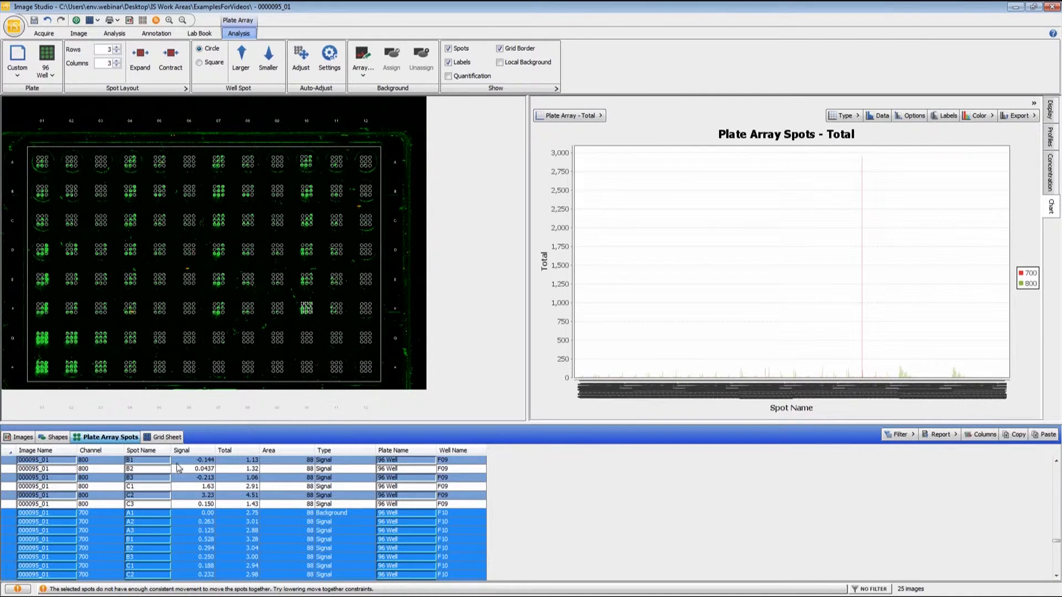
# - Show well F12's channel-800 Total values as a 3×3 grid sheet, then return to the spot table
pyautogui.click(162, 437)
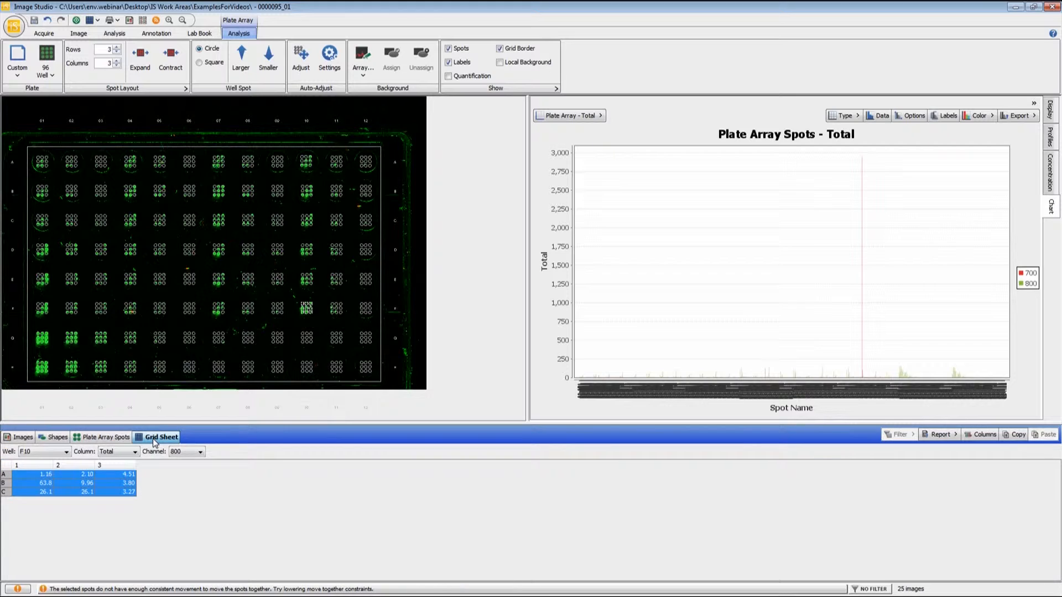
pyautogui.click(65, 452)
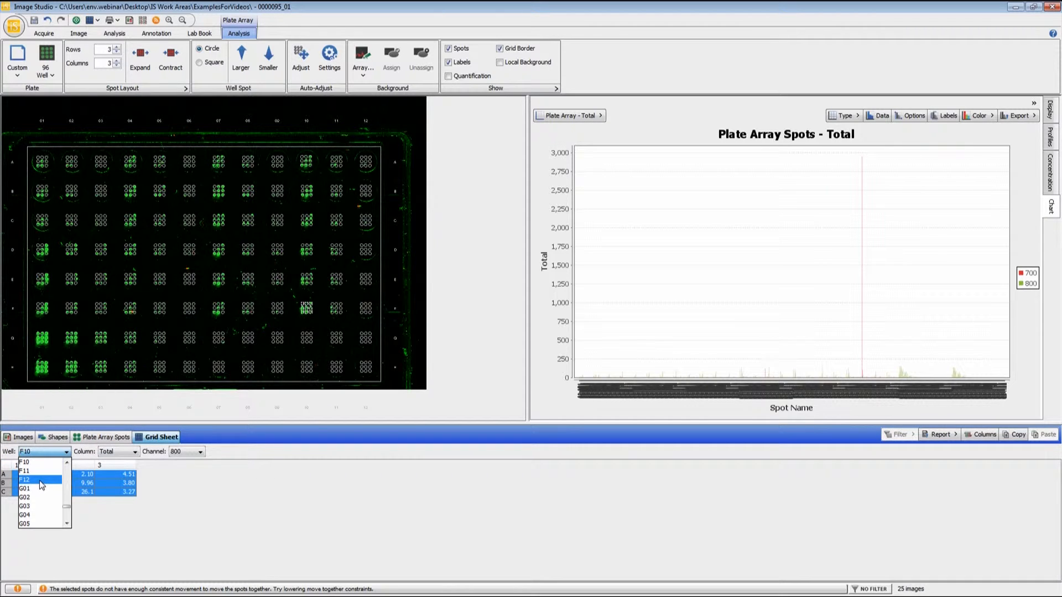
pyautogui.click(31, 478)
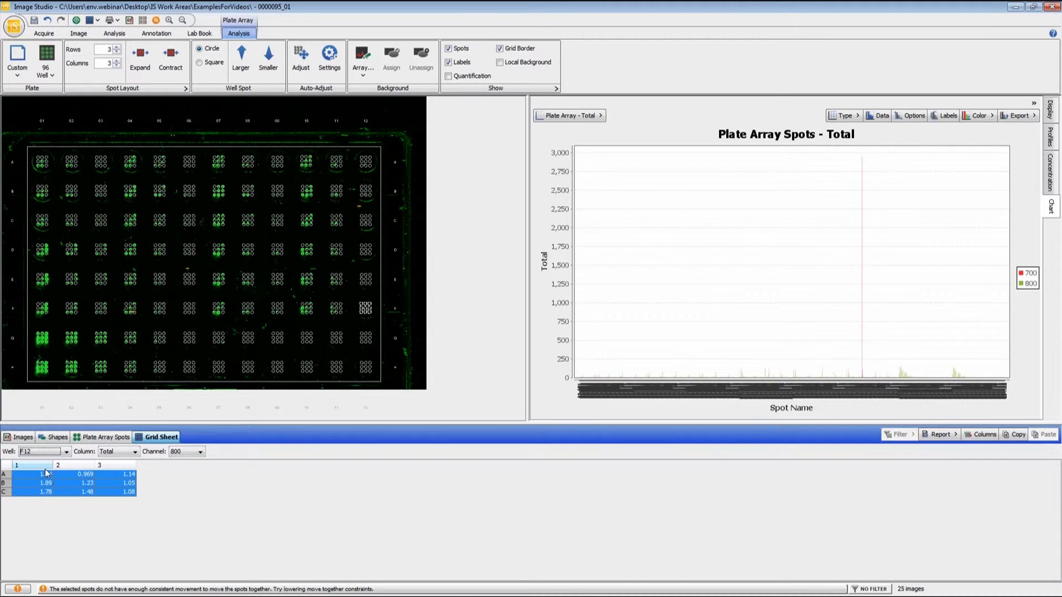
pyautogui.click(202, 451)
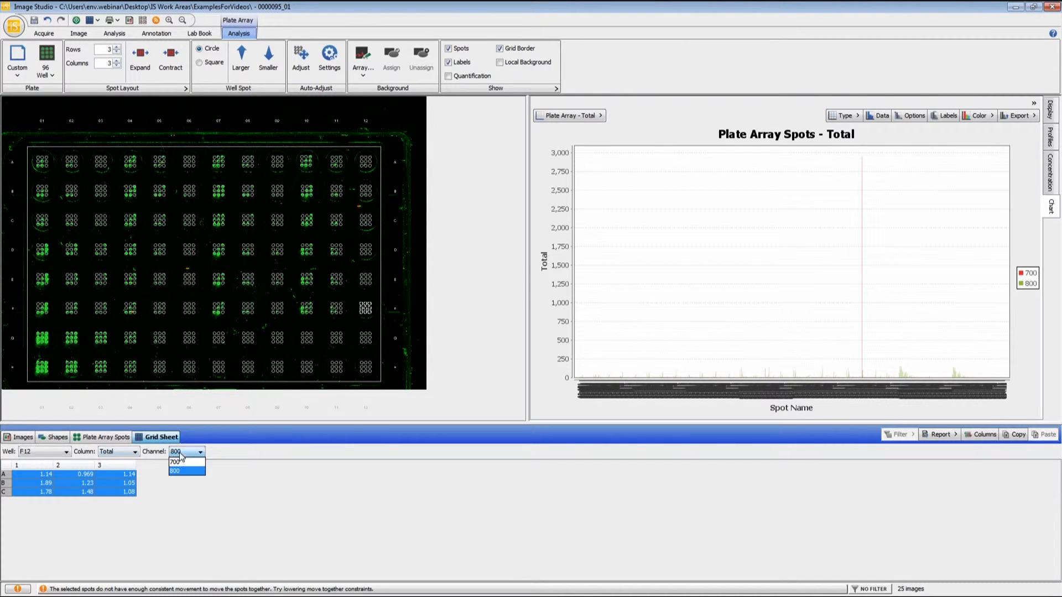
pyautogui.click(134, 452)
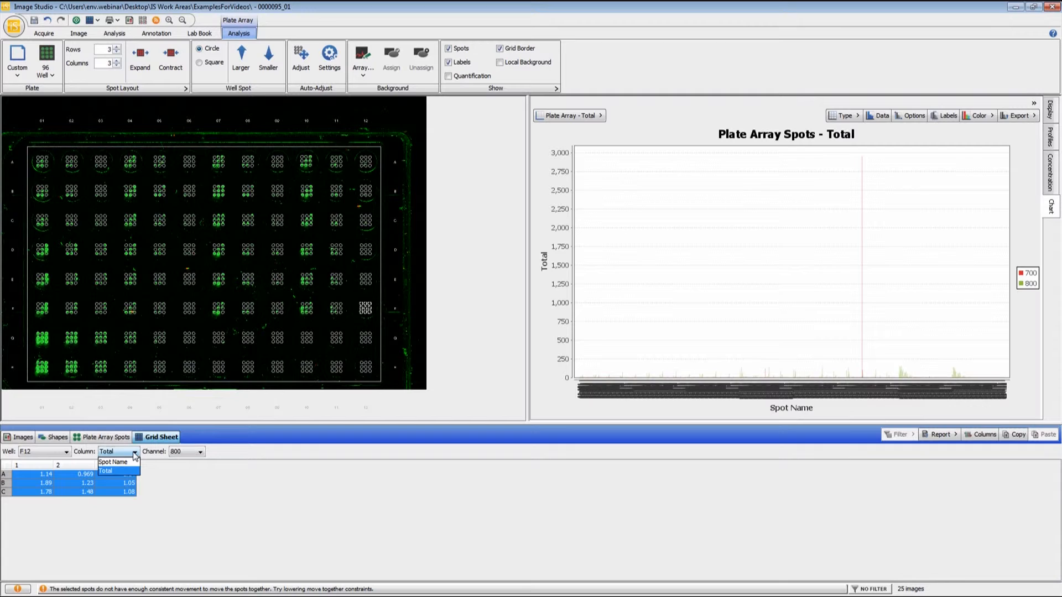
pyautogui.click(113, 471)
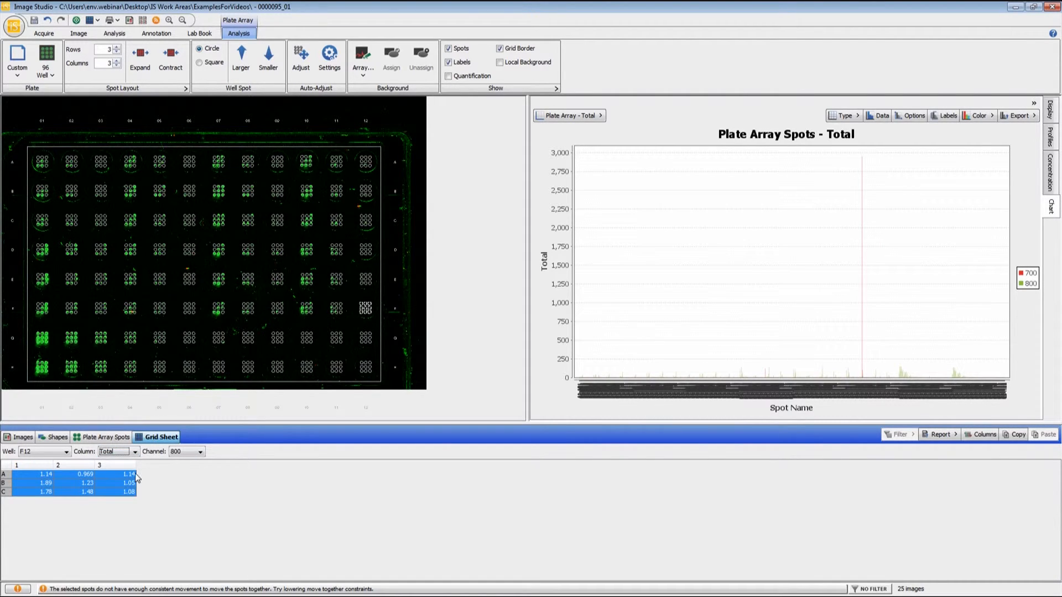
pyautogui.moveTo(146, 512)
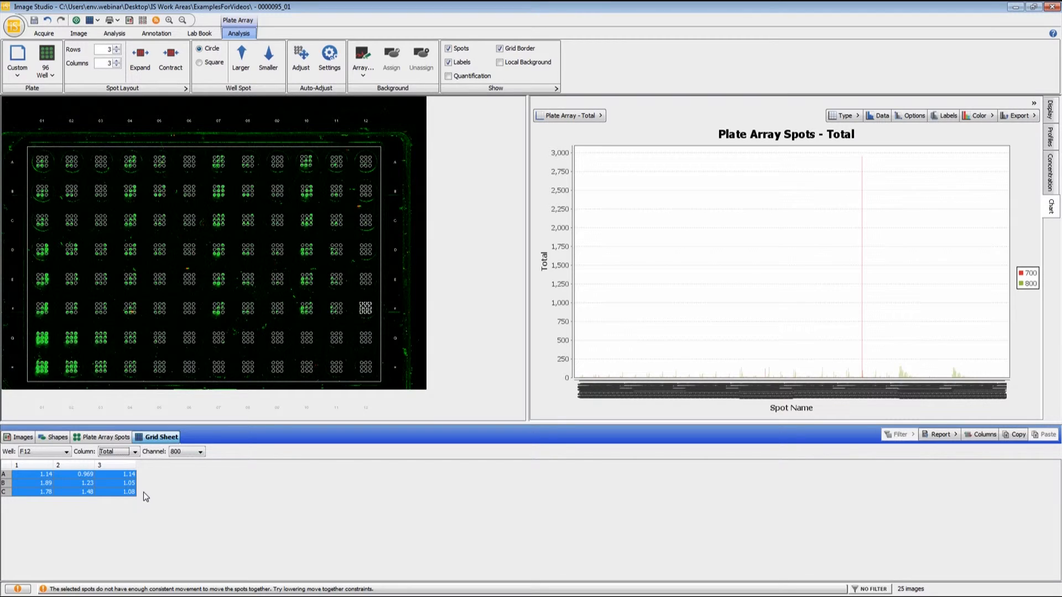
pyautogui.click(106, 437)
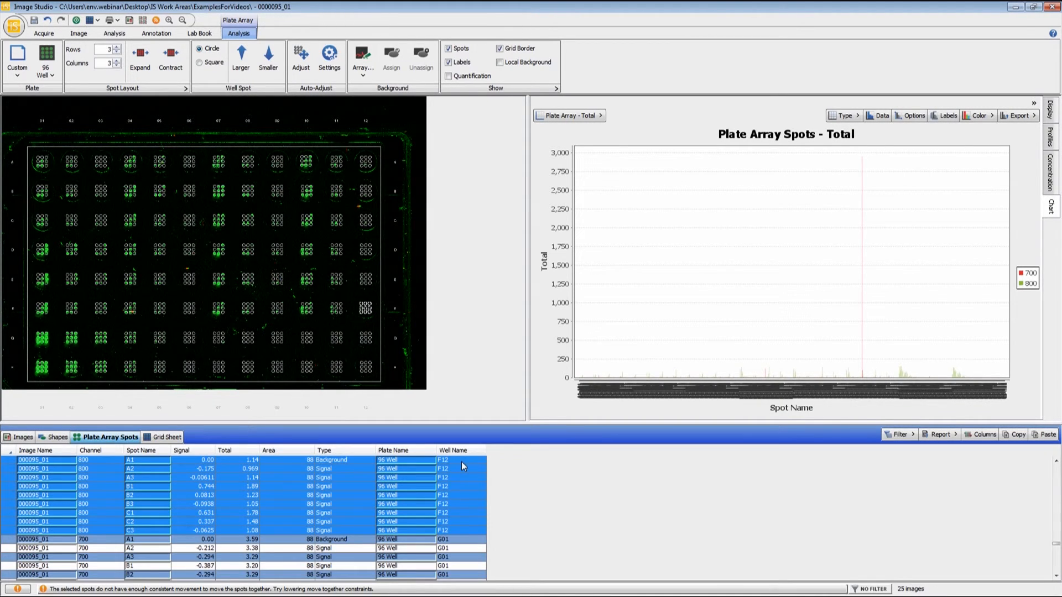
pyautogui.moveTo(944, 166)
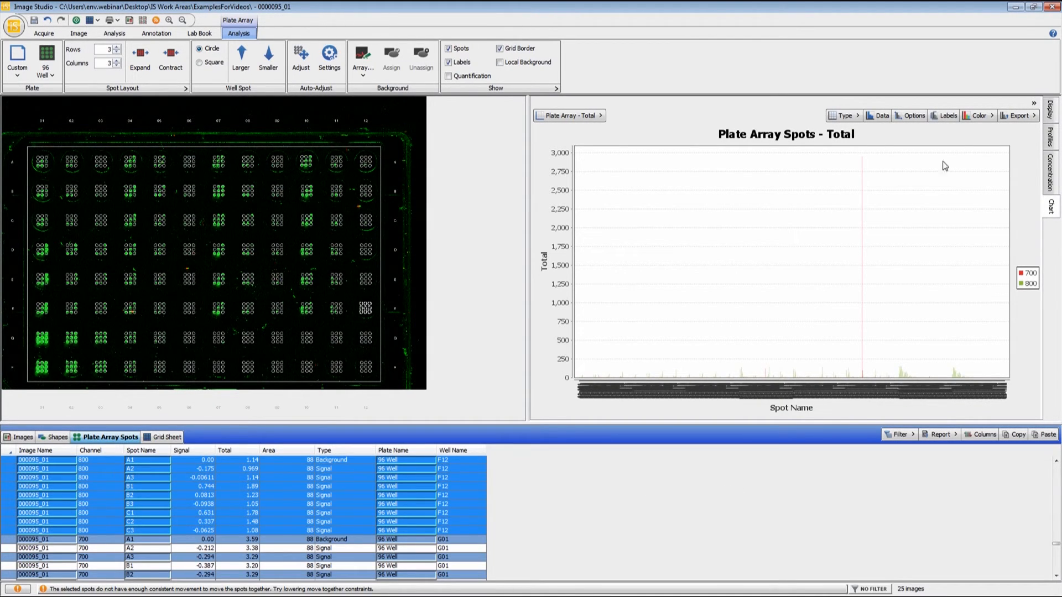